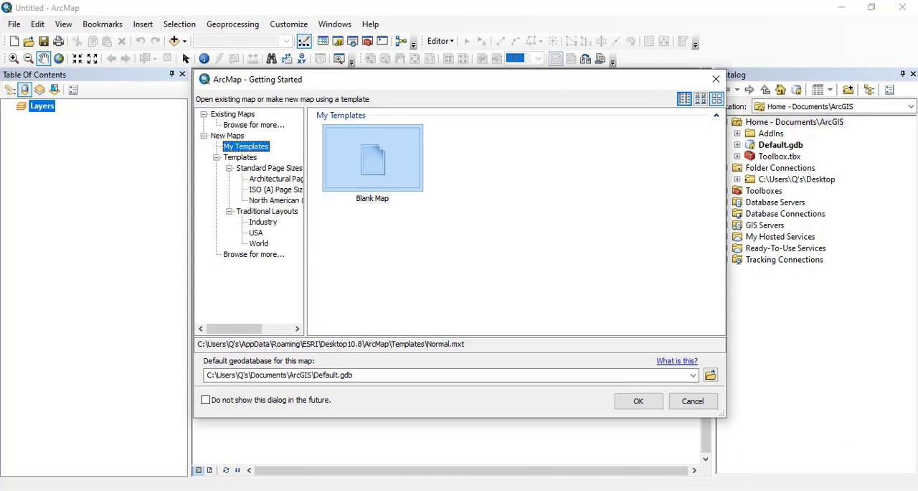
pyautogui.moveTo(372, 157)
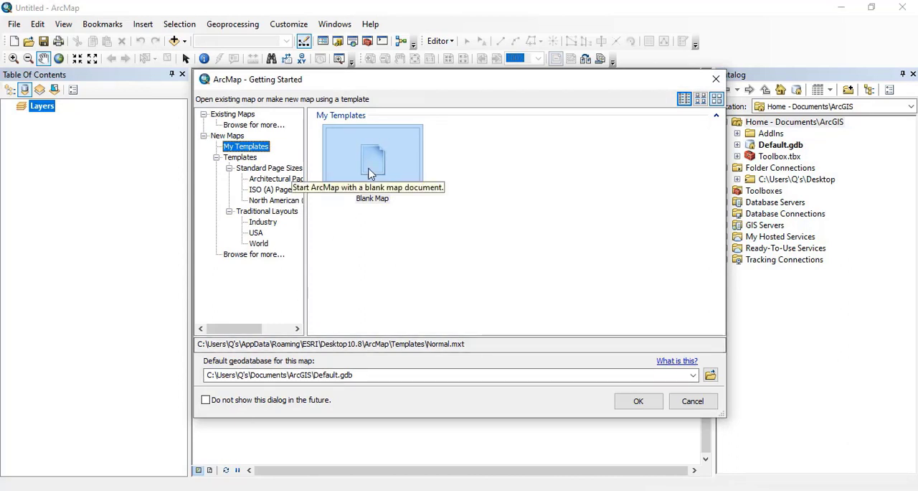
# Start a new blank map from the Getting Started dialog and close the Catalog browser
pyautogui.click(373, 157)
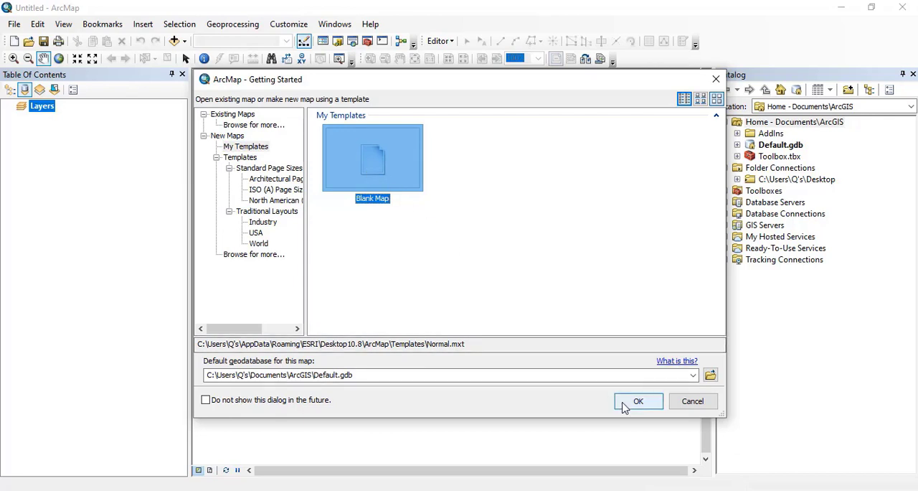
pyautogui.click(637, 400)
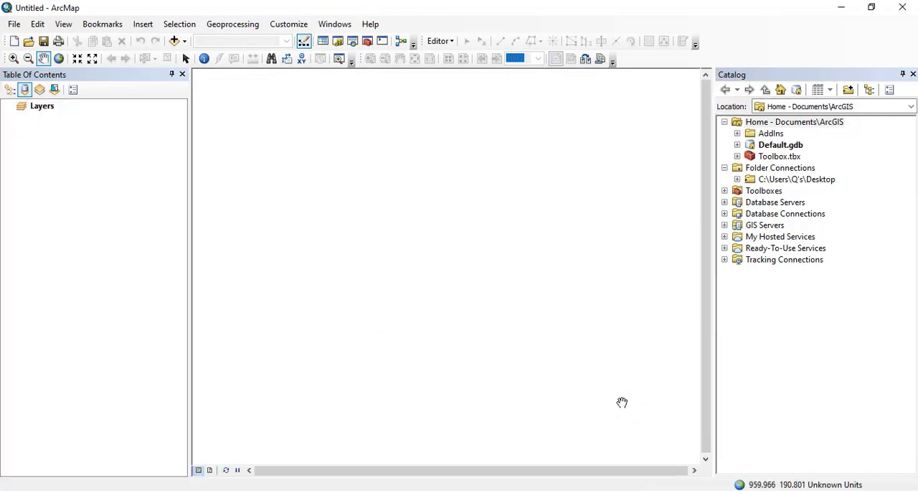
pyautogui.moveTo(623, 401)
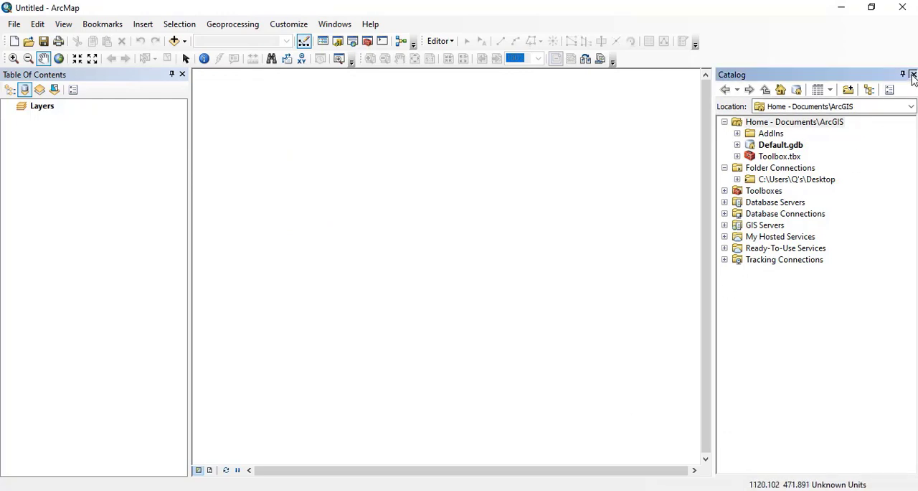
pyautogui.click(912, 75)
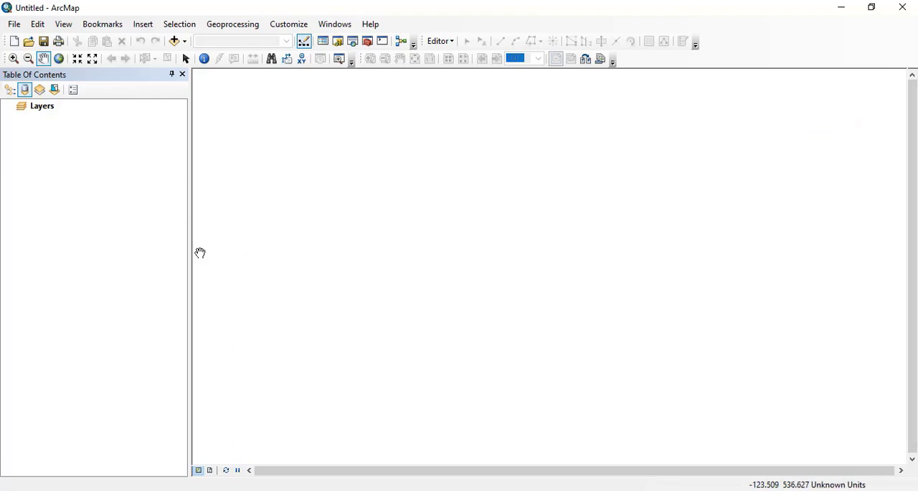
pyautogui.moveTo(559, 348)
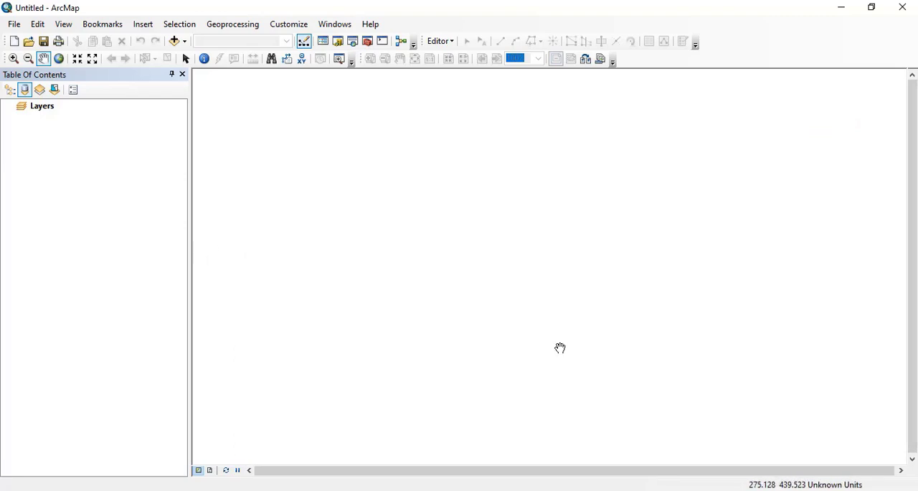
pyautogui.click(173, 40)
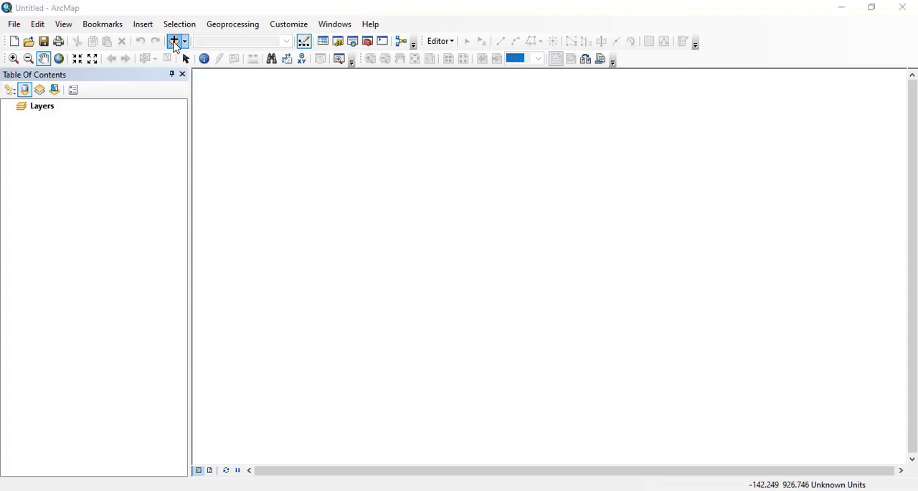
# Via Add Data, connect the geoinformatics Lab folder and select Township_abbottabad.shp
pyautogui.click(174, 40)
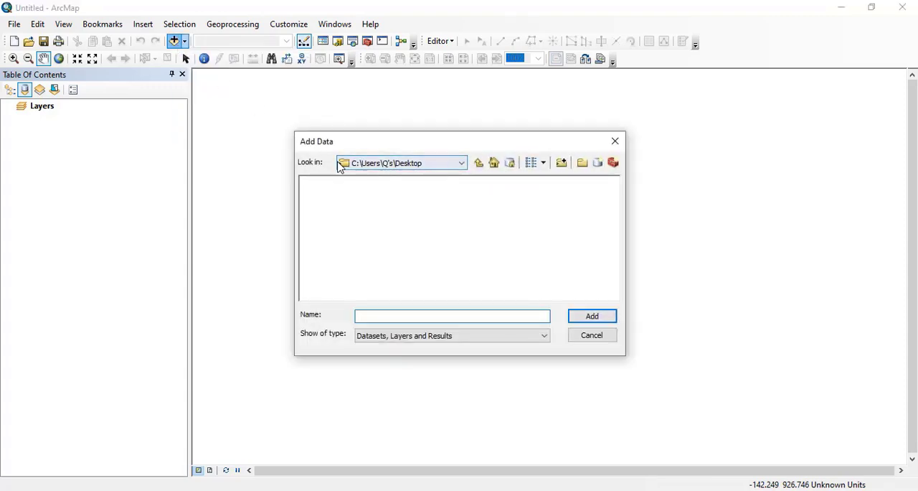
pyautogui.moveTo(450, 170)
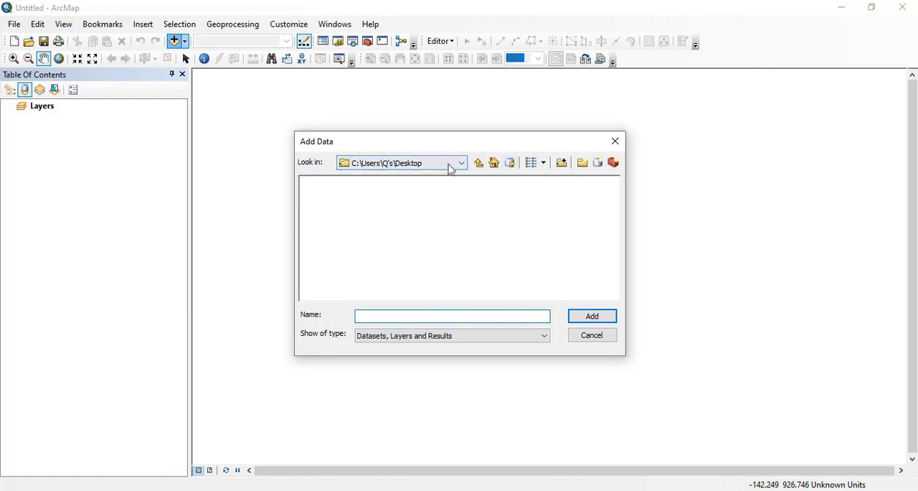
pyautogui.moveTo(563, 162)
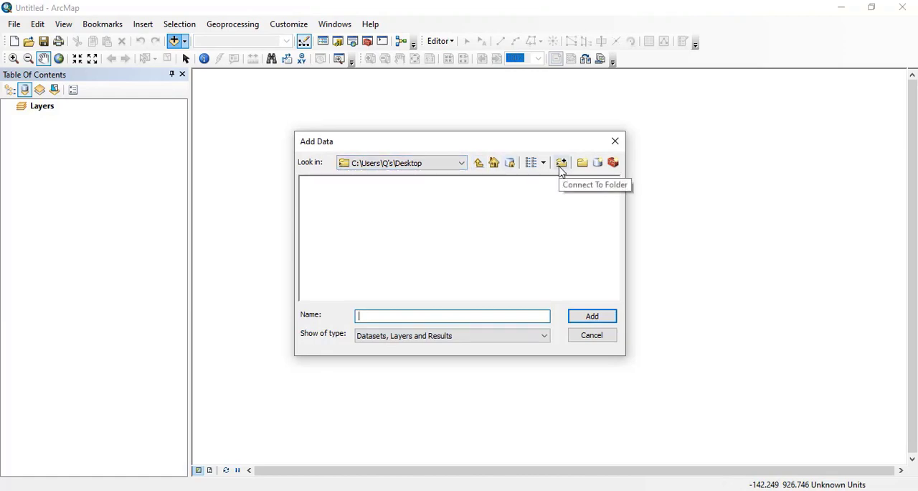
pyautogui.click(562, 163)
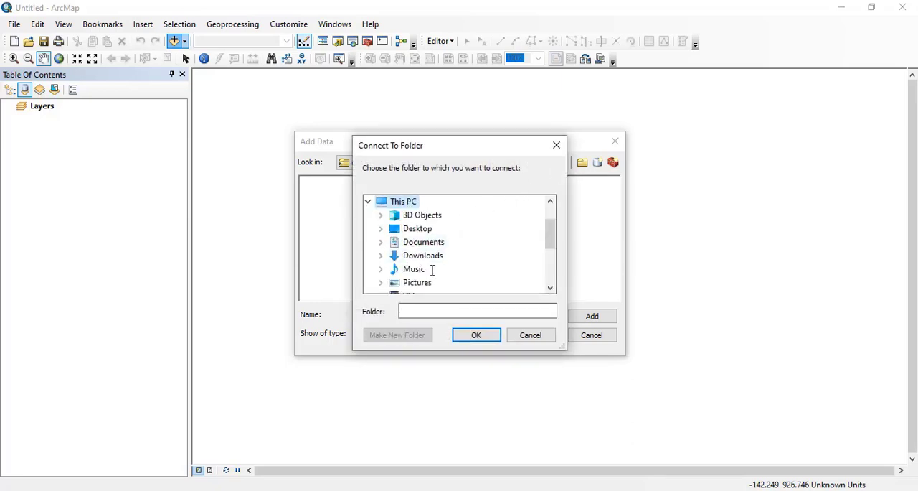
pyautogui.click(428, 201)
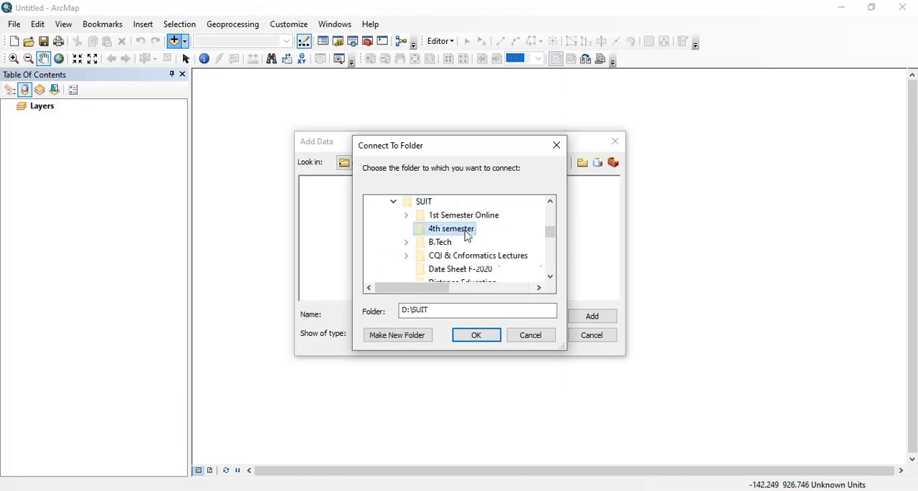
pyautogui.doubleClick(451, 228)
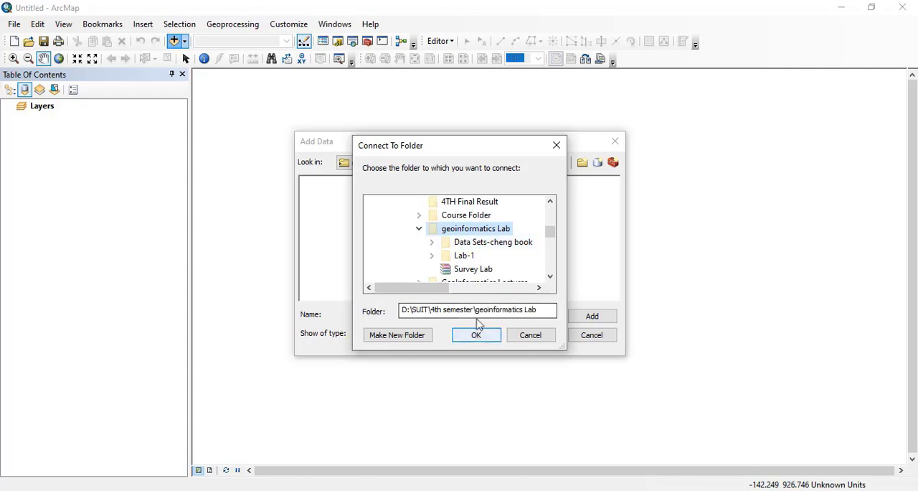
pyautogui.click(476, 336)
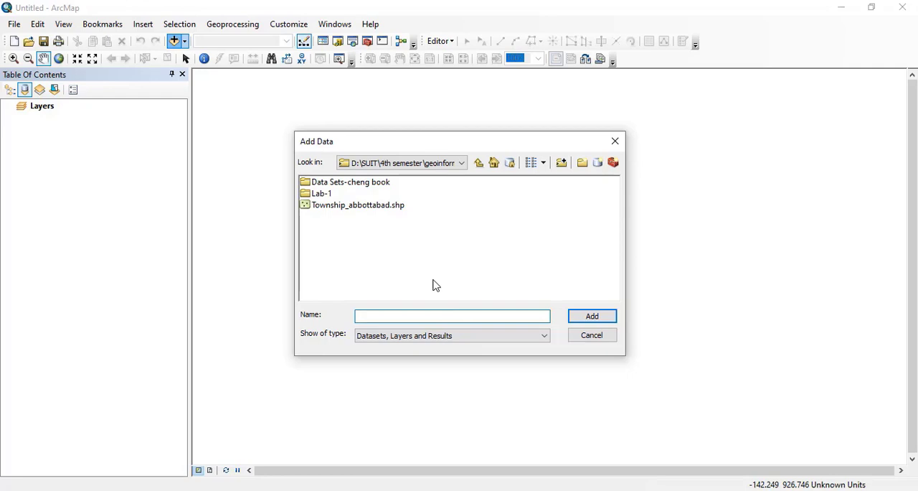
pyautogui.moveTo(393, 229)
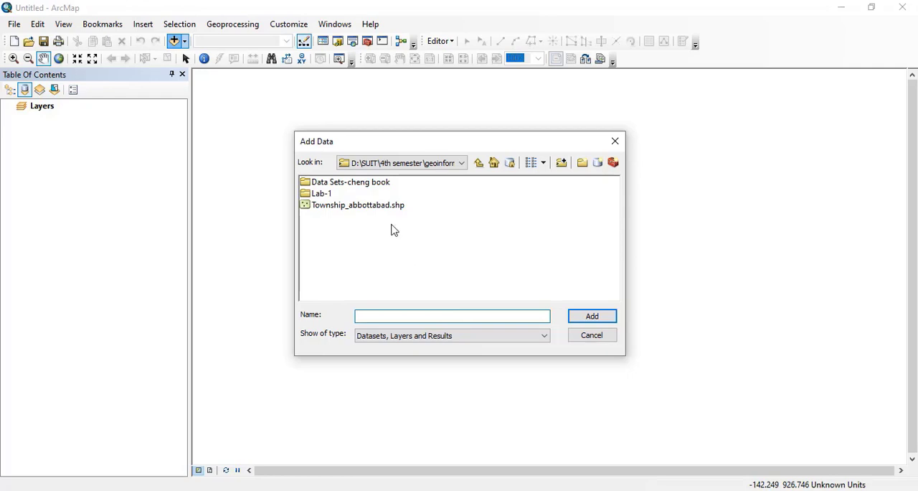
pyautogui.click(452, 316)
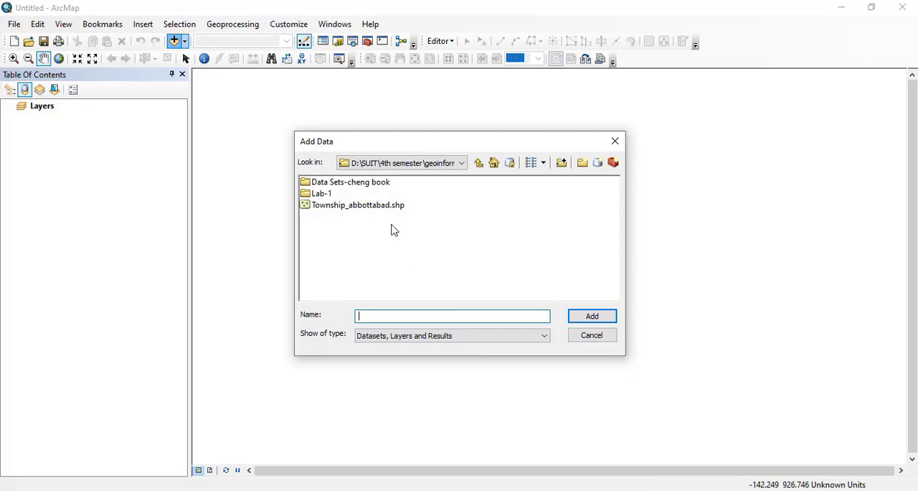
pyautogui.moveTo(379, 211)
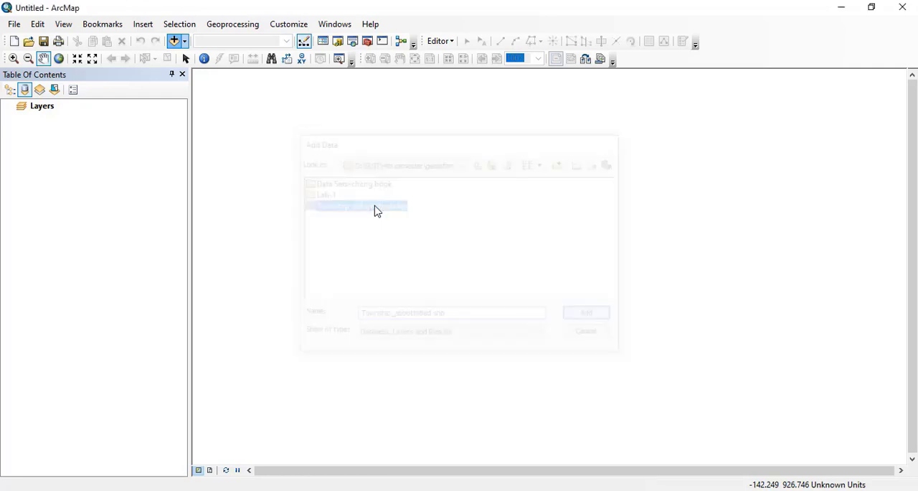
# Add the Township_abbottabad point shapefile to the map
pyautogui.click(585, 313)
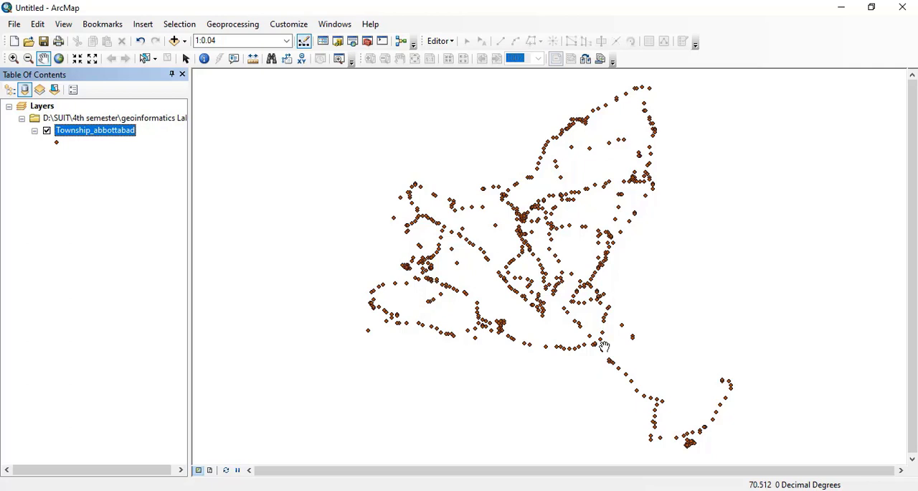
pyautogui.moveTo(214, 267)
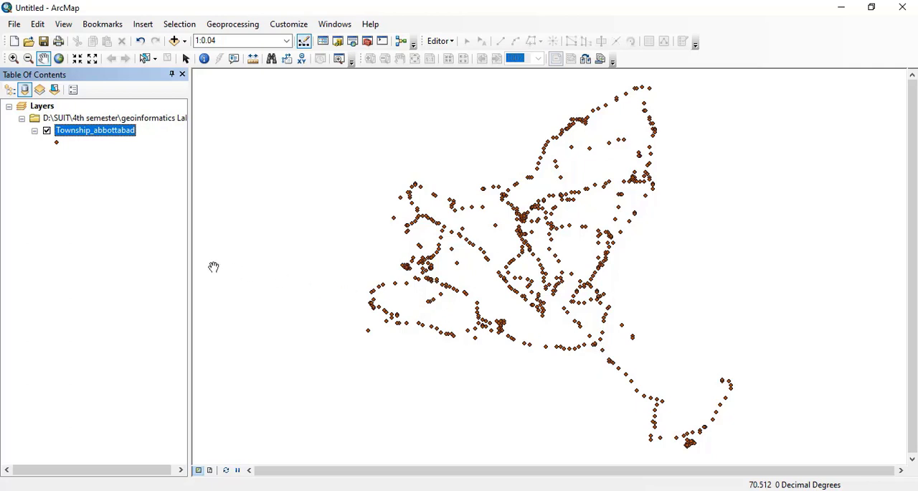
pyautogui.moveTo(242, 264)
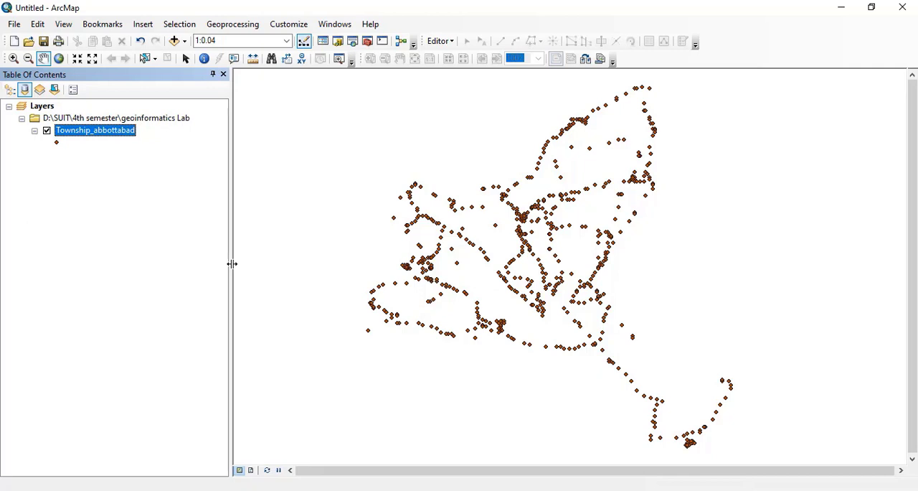
pyautogui.moveTo(235, 270)
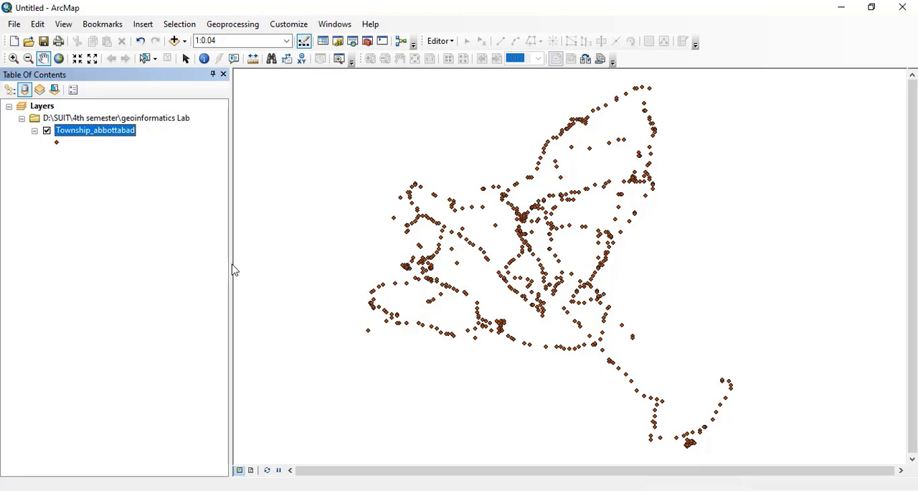
pyautogui.moveTo(66, 140)
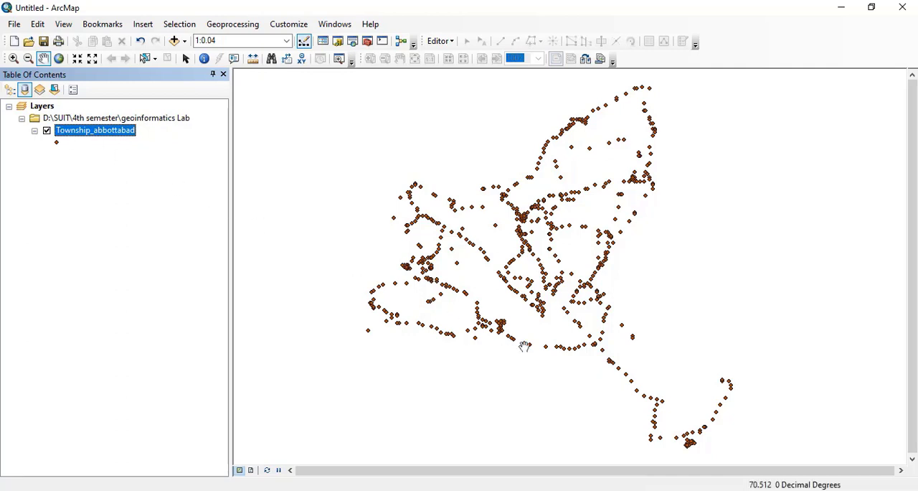
pyautogui.moveTo(579, 373)
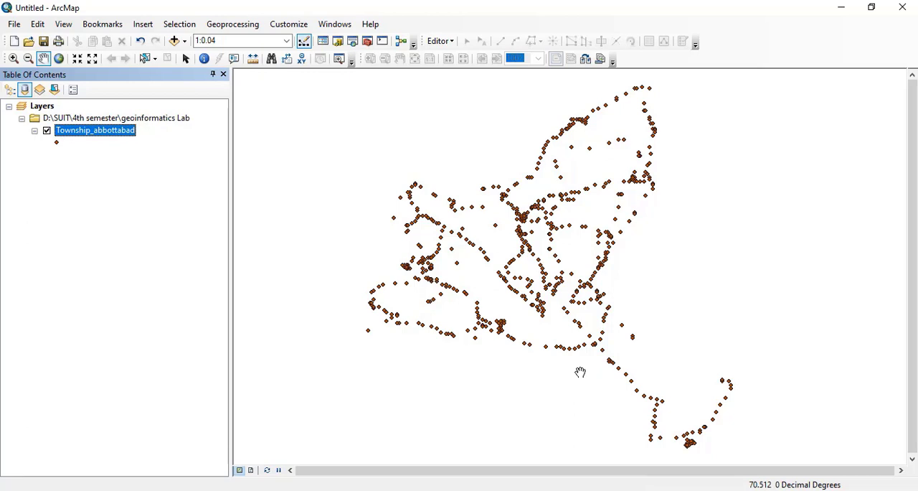
pyautogui.moveTo(478, 288)
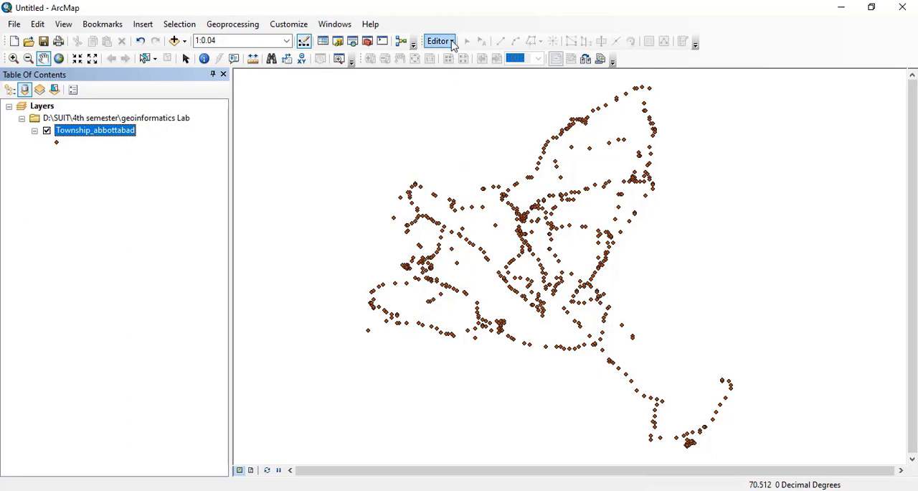
# Start an editing session and select the southeastern tail of township points on the map
pyautogui.click(439, 40)
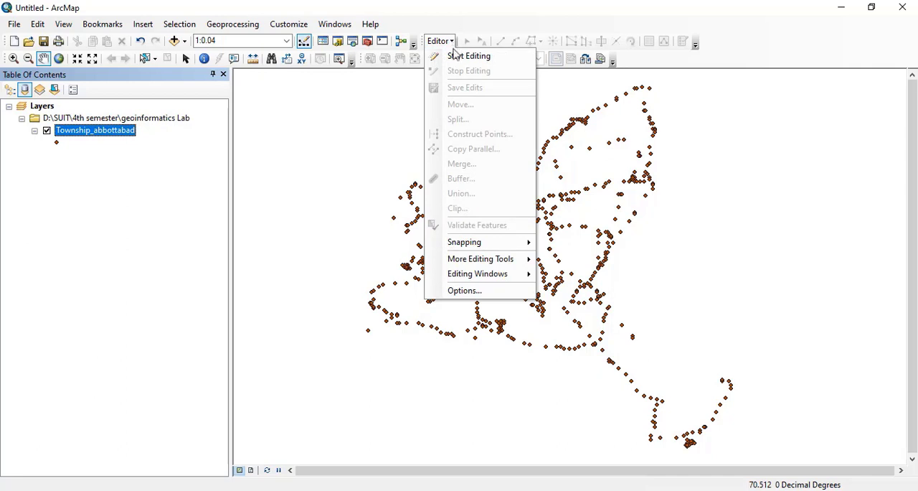
pyautogui.click(468, 55)
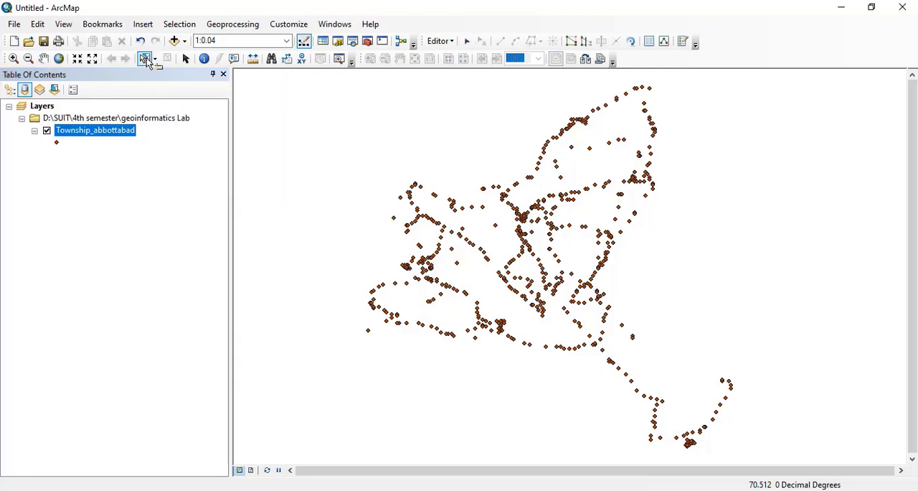
pyautogui.moveTo(601, 350); pyautogui.dragTo(692, 413)
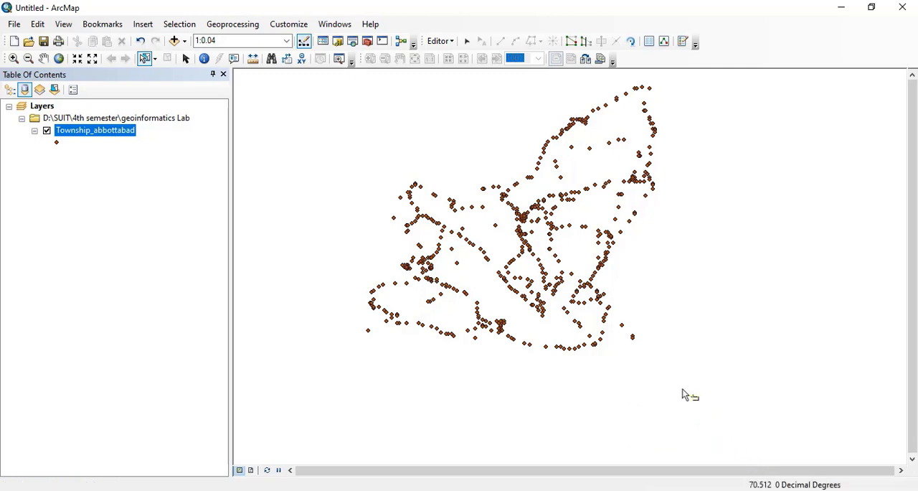
pyautogui.click(626, 332)
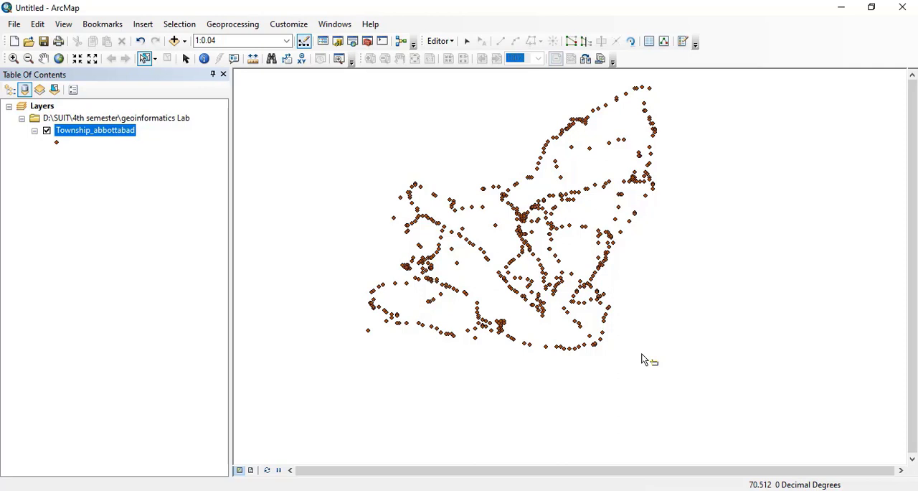
pyautogui.moveTo(437, 272)
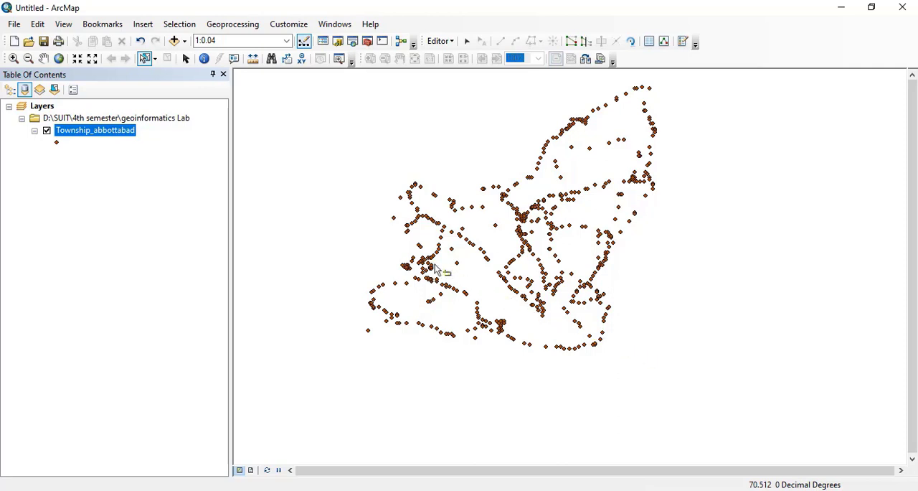
pyautogui.moveTo(431, 267)
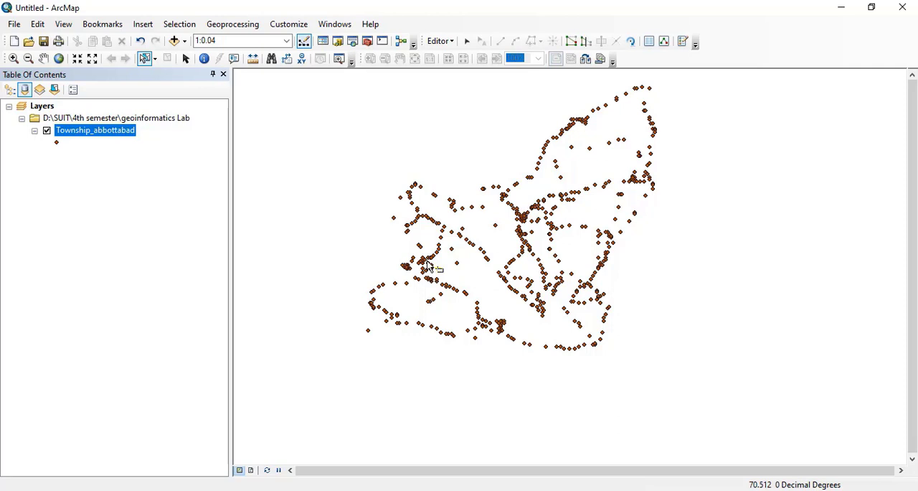
pyautogui.moveTo(401, 183)
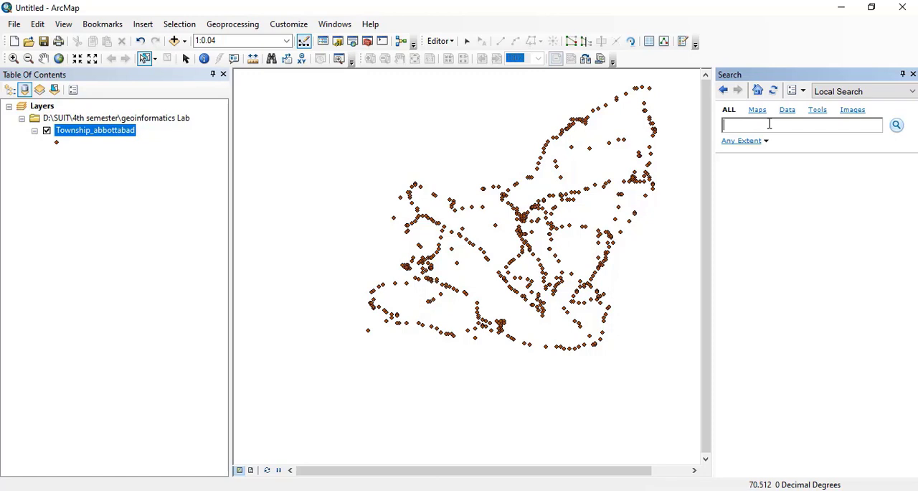
# Search for 'kriging' to list the Kriging interpolation tools
pyautogui.write('kriging m')
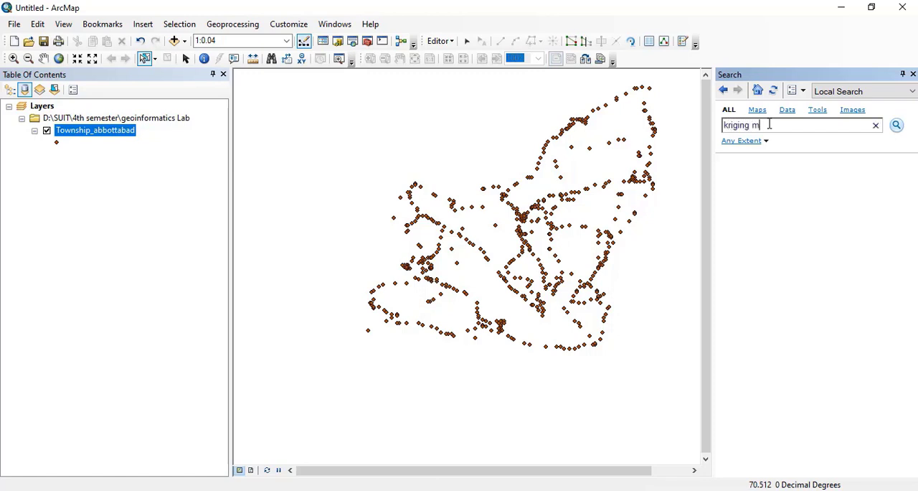
pyautogui.press('BackSpace')
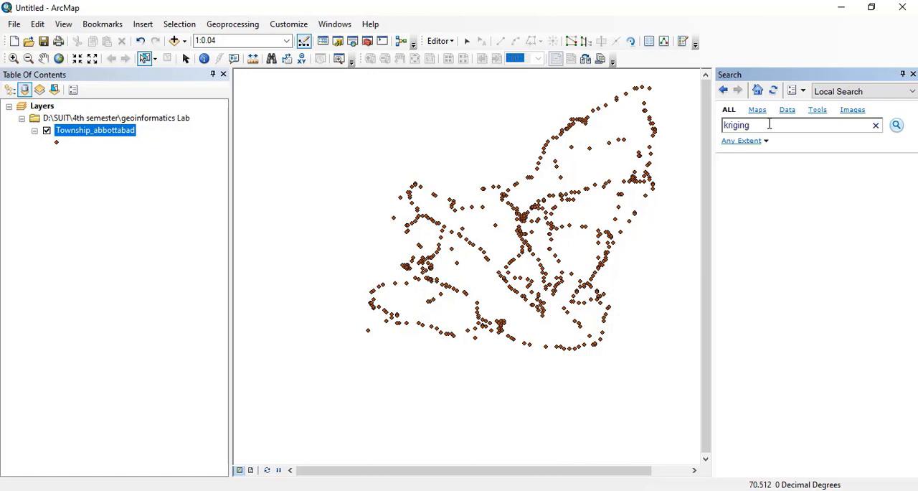
pyautogui.click(897, 125)
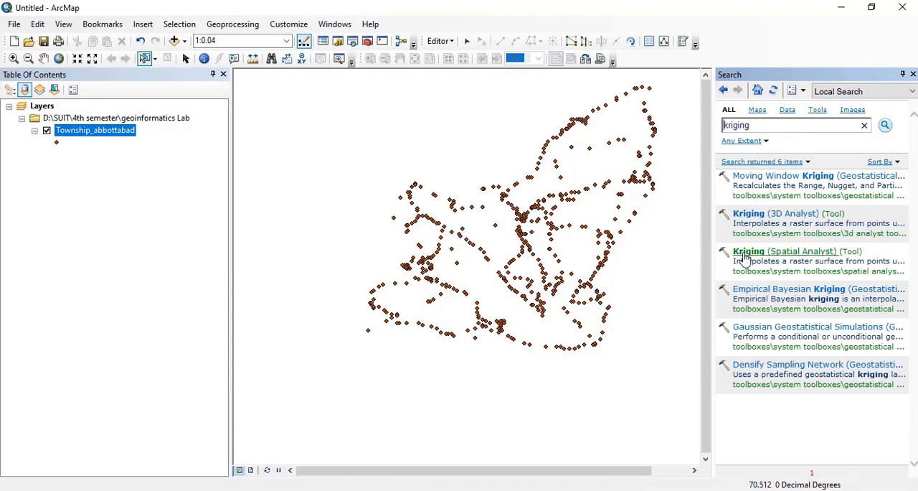
pyautogui.moveTo(821, 261)
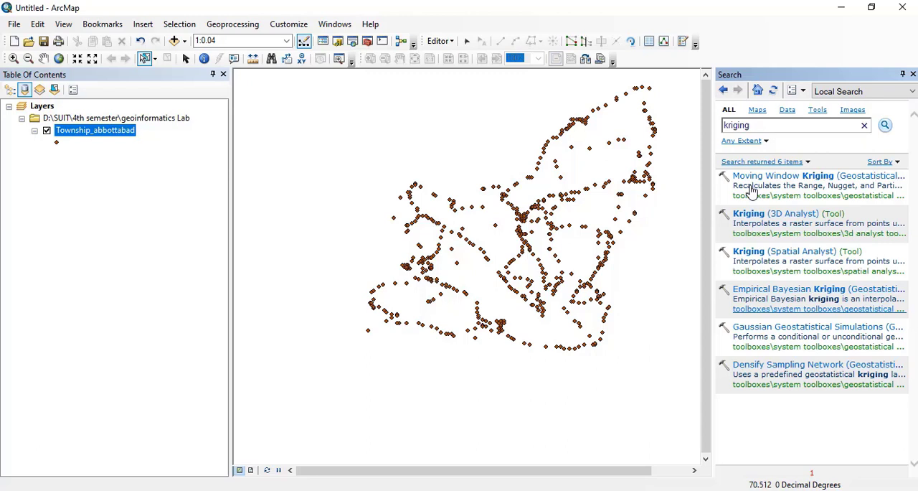
pyautogui.moveTo(800, 337)
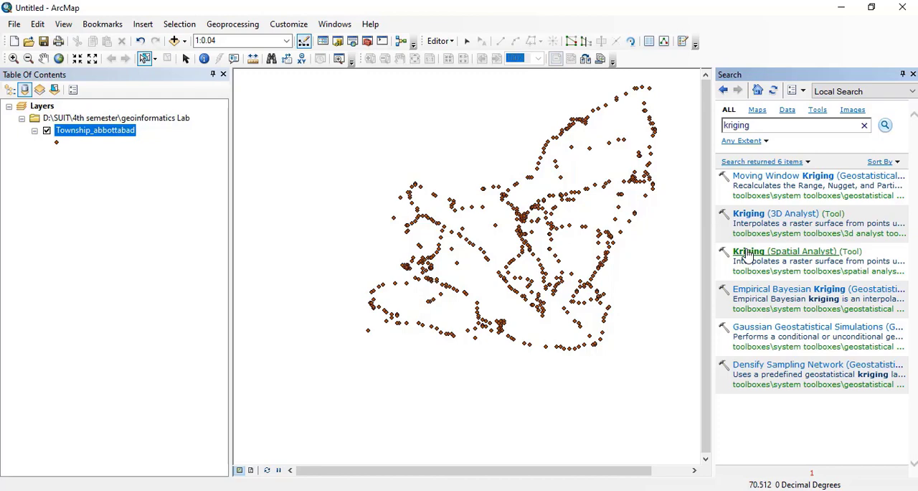
pyautogui.moveTo(796, 258)
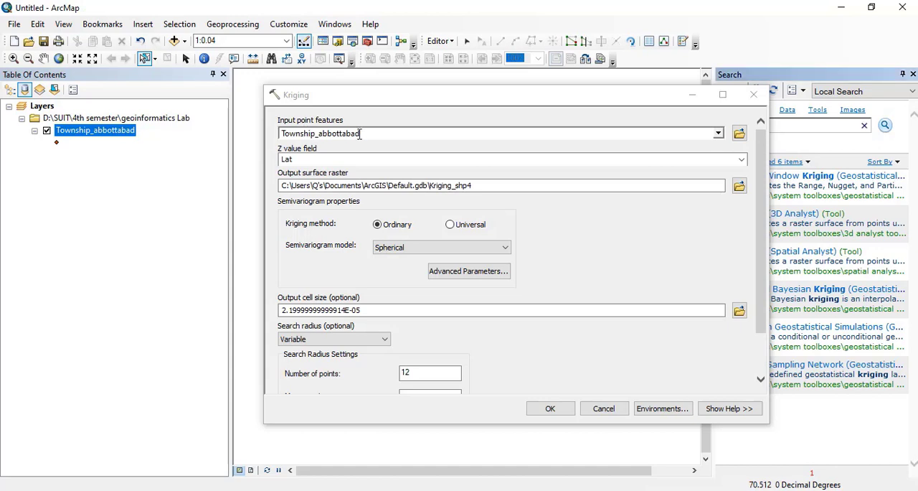
pyautogui.moveTo(361, 139)
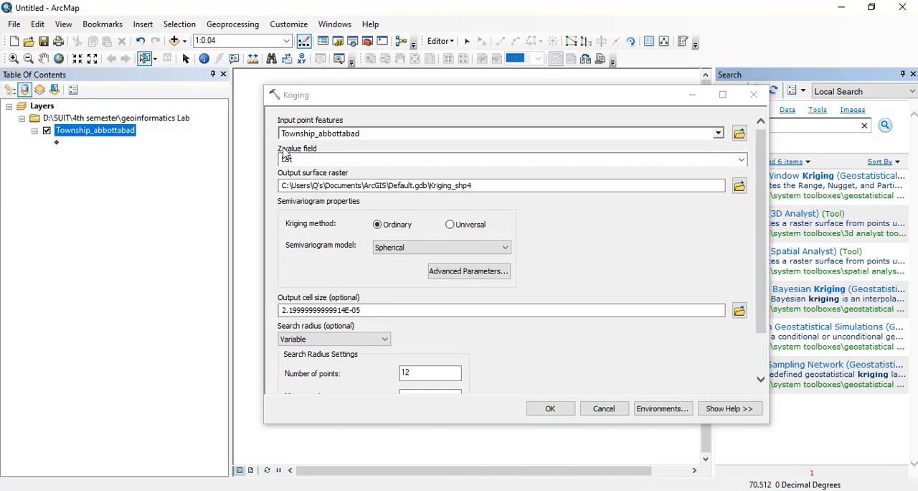
# Run Kriging on Township_abbottabad with Z field Elevation, producing the Kriging_shp4 surface
pyautogui.click(505, 159)
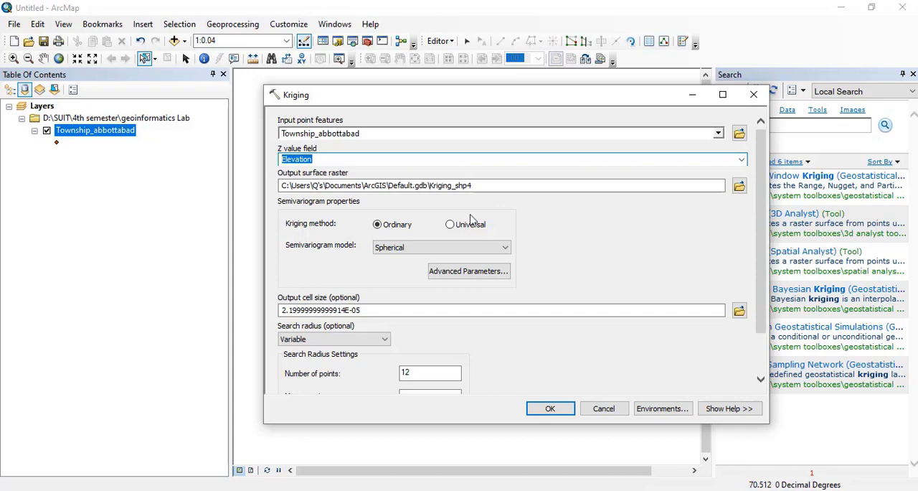
pyautogui.moveTo(500, 224)
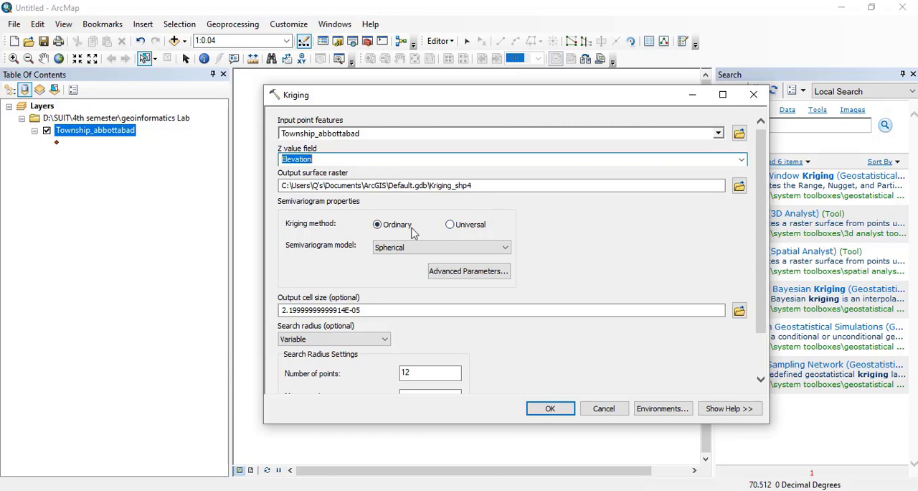
pyautogui.moveTo(377, 238)
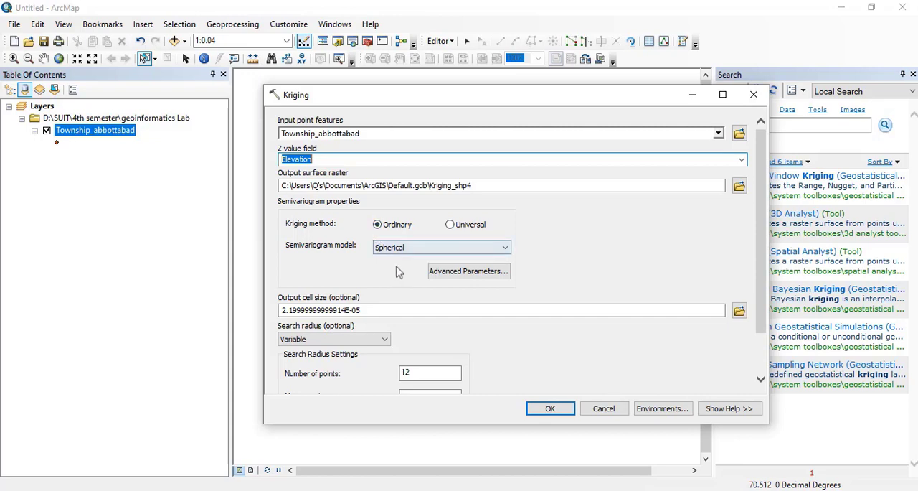
pyautogui.scroll(-3)
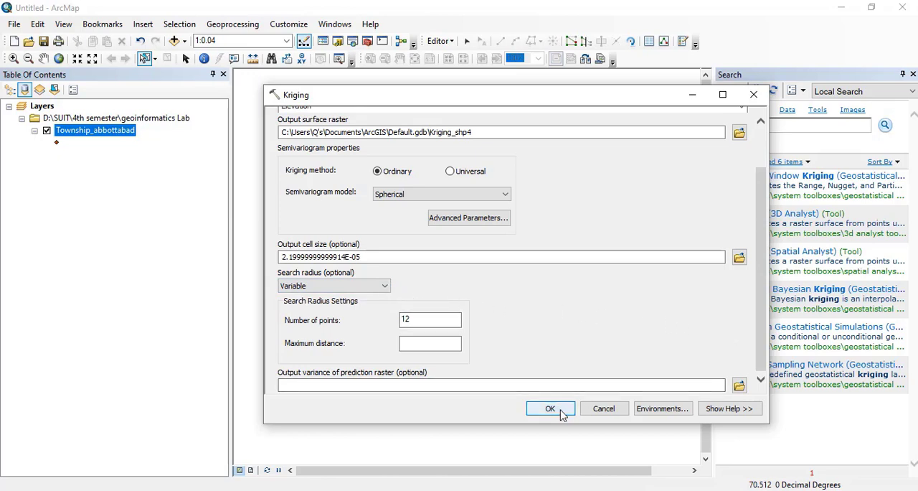
pyautogui.click(551, 407)
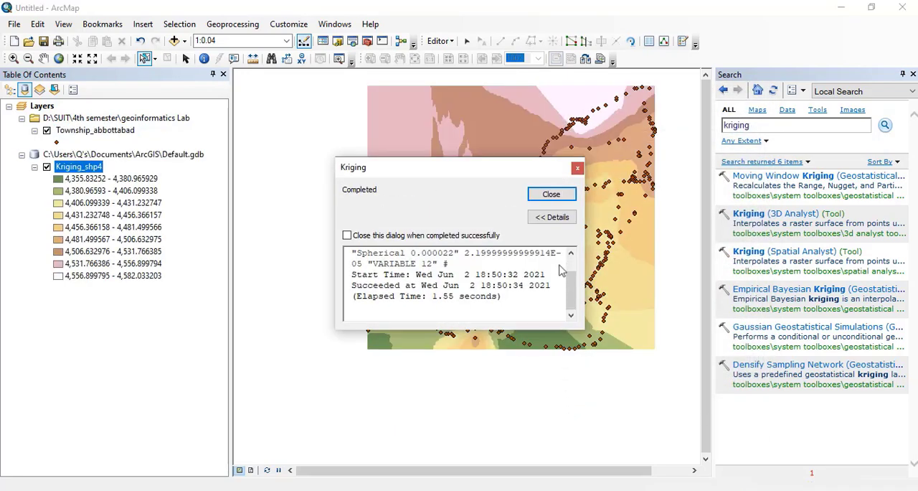
pyautogui.moveTo(551, 193)
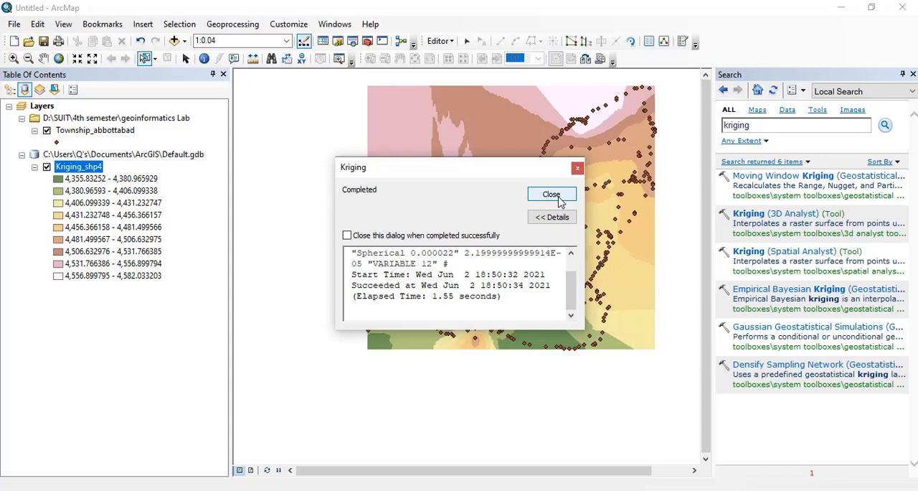
pyautogui.click(551, 195)
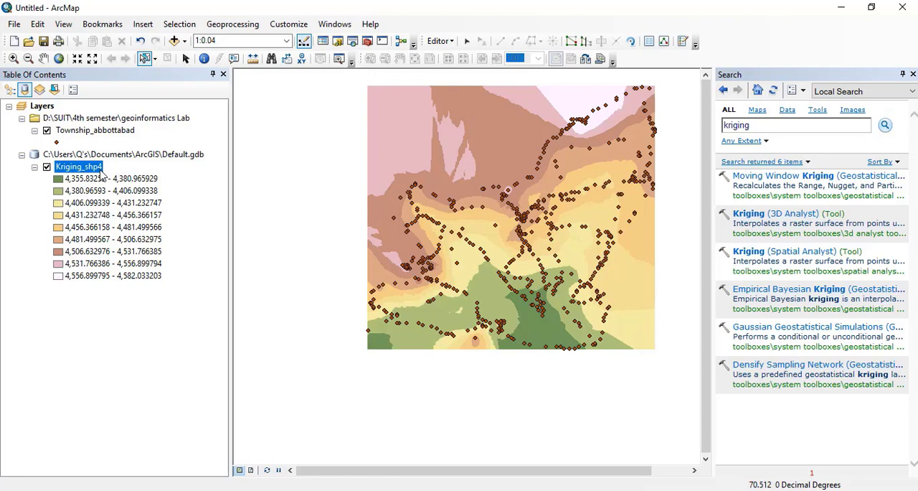
pyautogui.rightClick(79, 166)
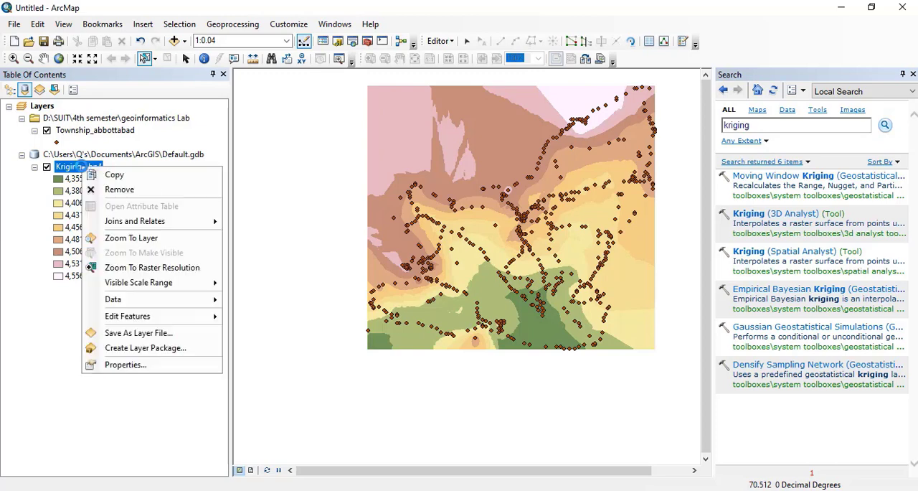
pyautogui.click(63, 316)
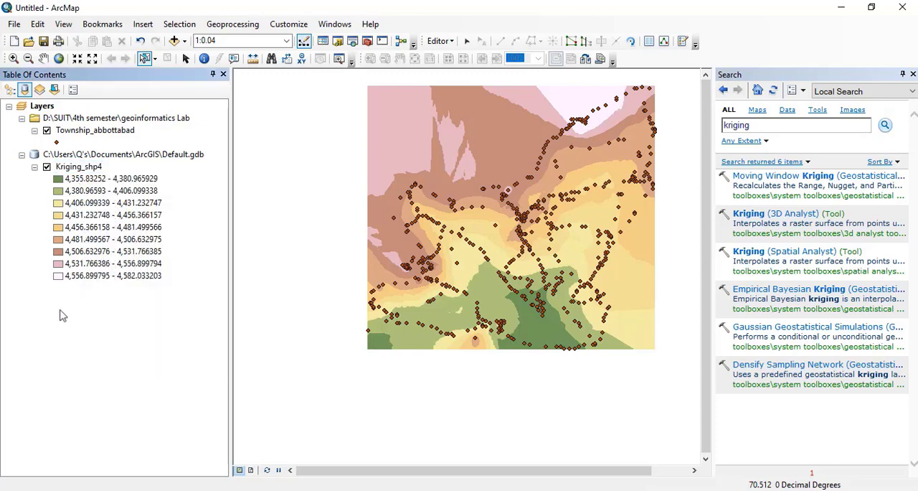
# Set Kriging_shp4 symbology to the Elevation #1 ramp, six classes, top class Flame Red
pyautogui.rightClick(77, 166)
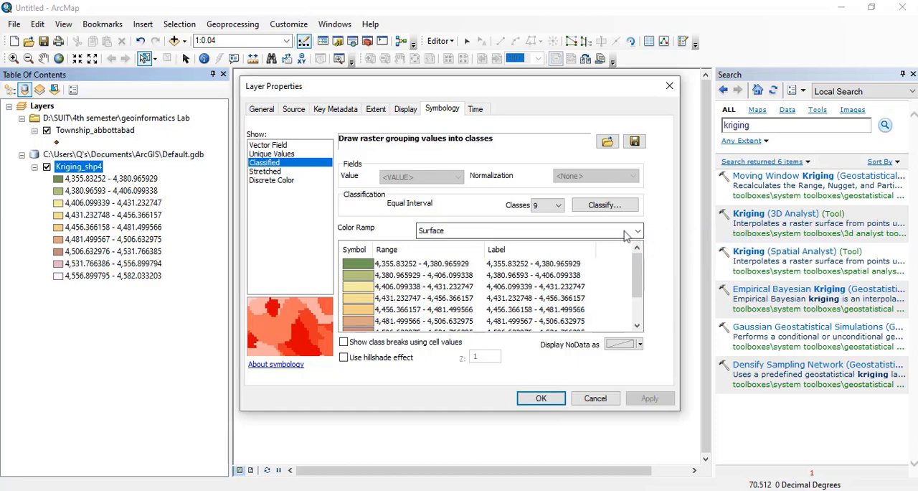
pyautogui.click(634, 230)
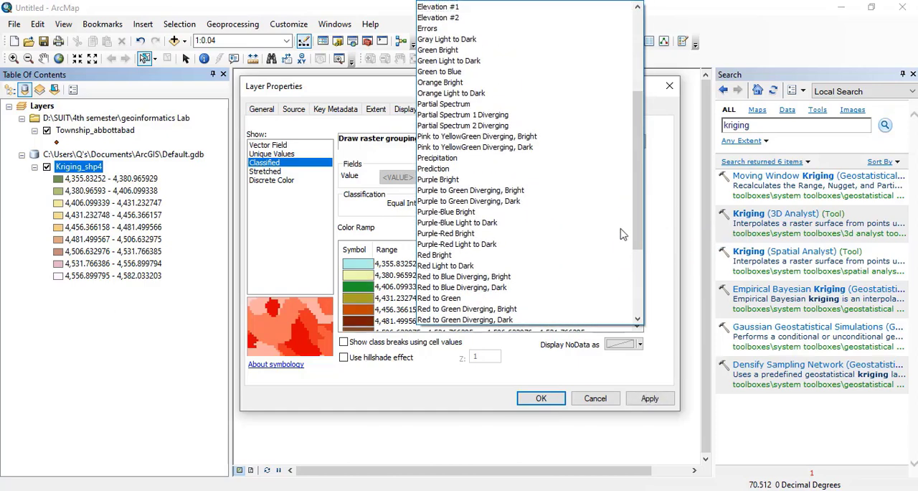
pyautogui.click(438, 6)
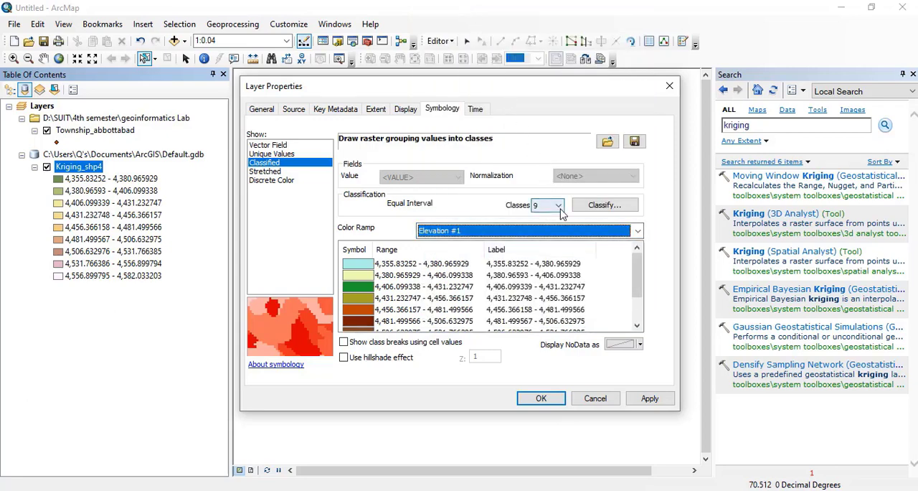
pyautogui.click(562, 204)
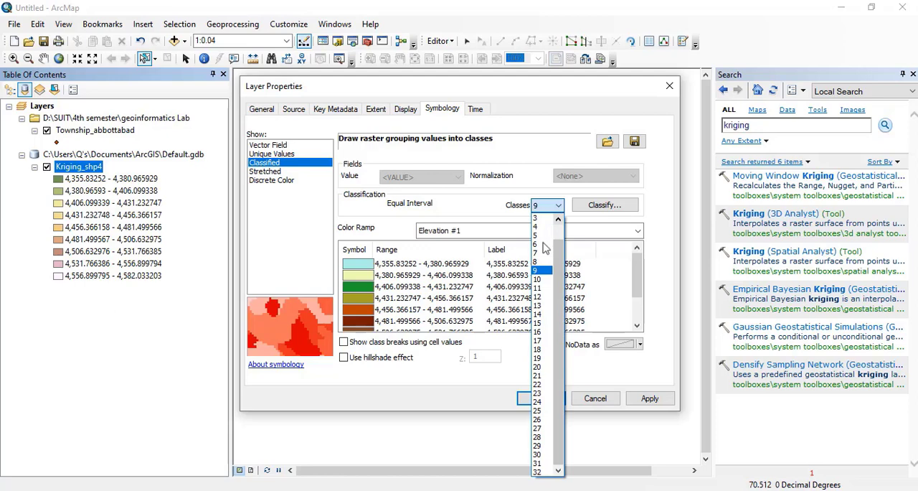
pyautogui.moveTo(537, 253)
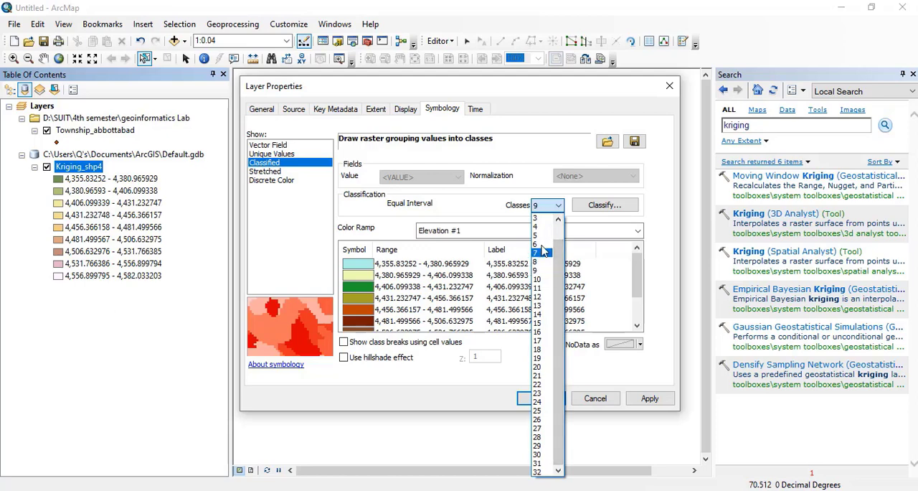
pyautogui.click(536, 244)
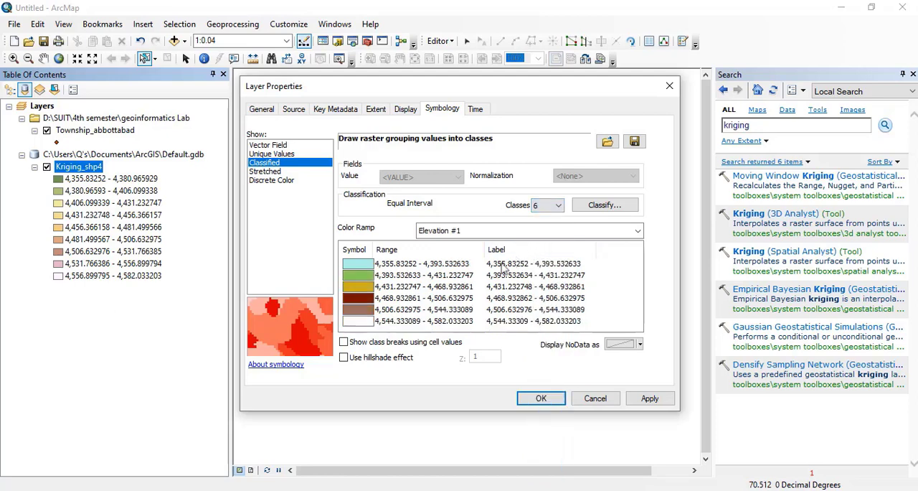
pyautogui.moveTo(361, 330)
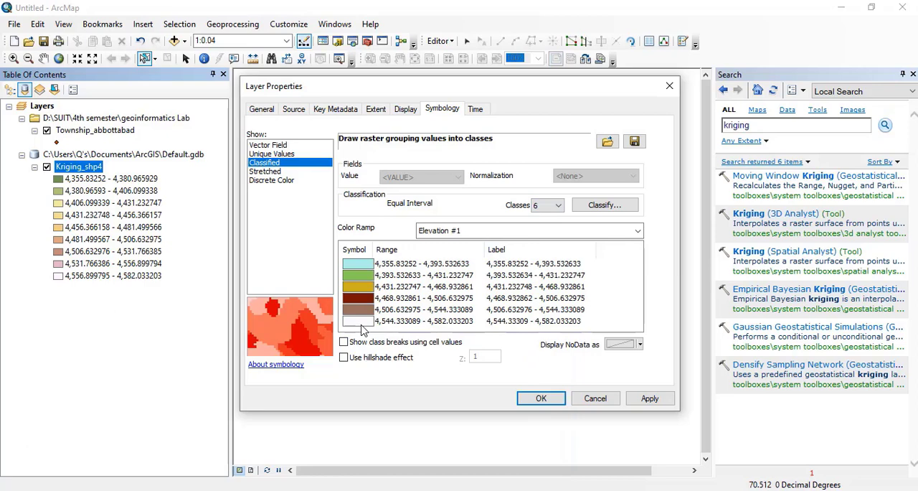
pyautogui.click(356, 322)
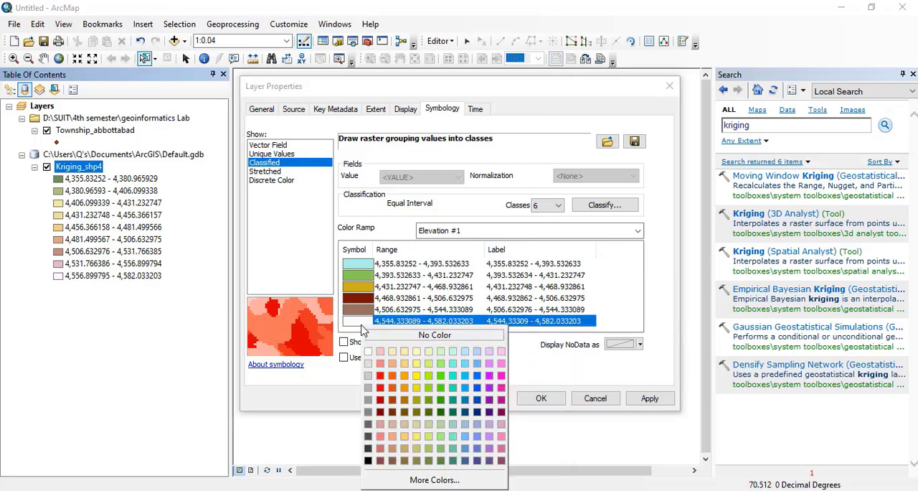
pyautogui.moveTo(476, 396)
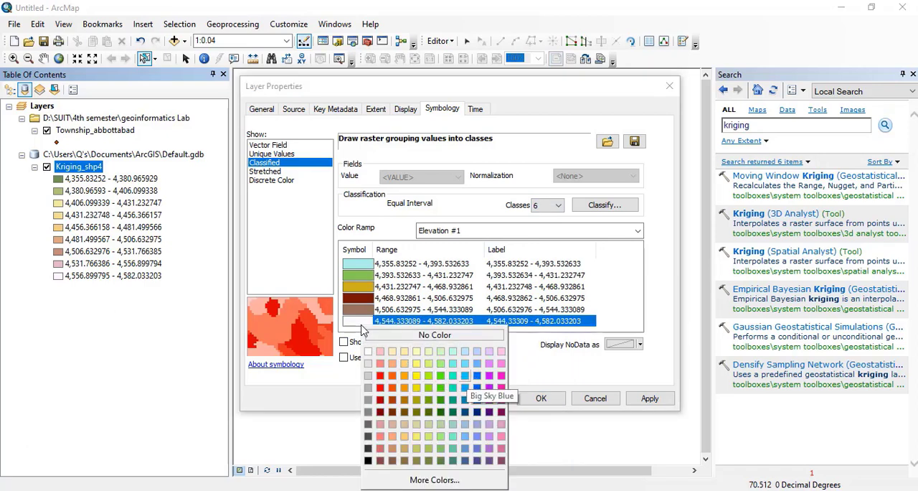
pyautogui.moveTo(381, 376)
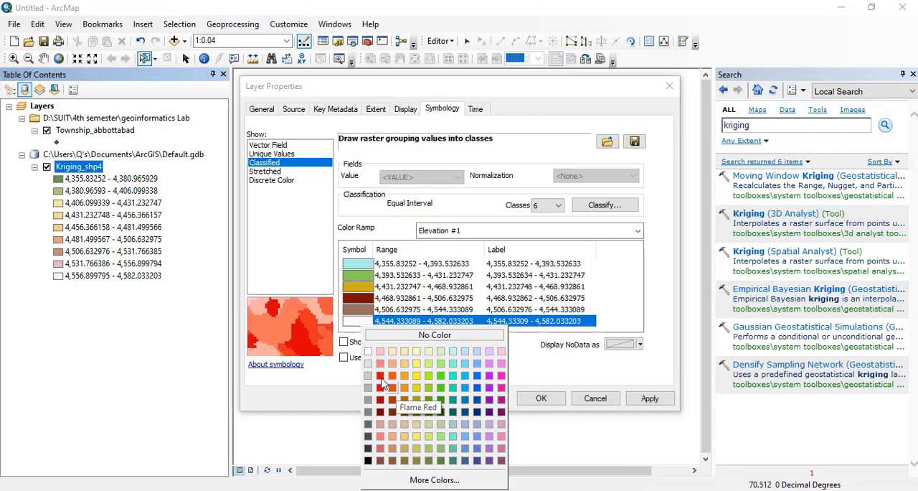
pyautogui.moveTo(380, 387)
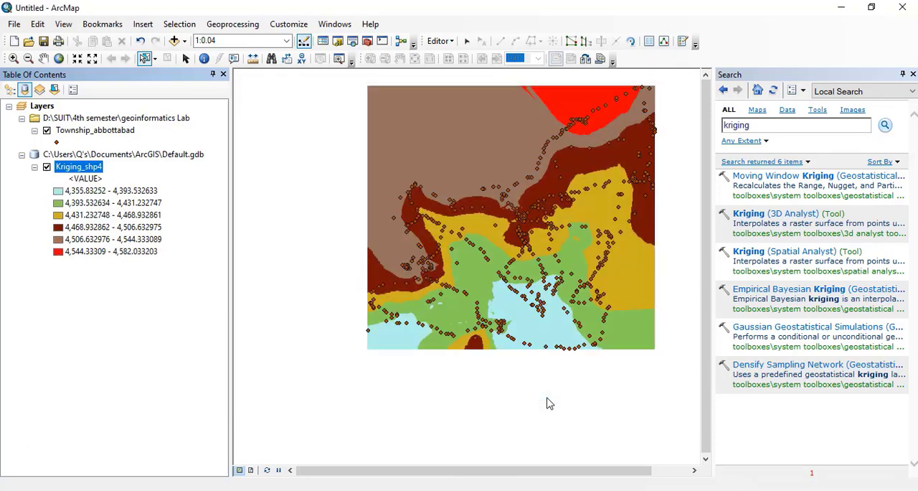
pyautogui.moveTo(510, 236)
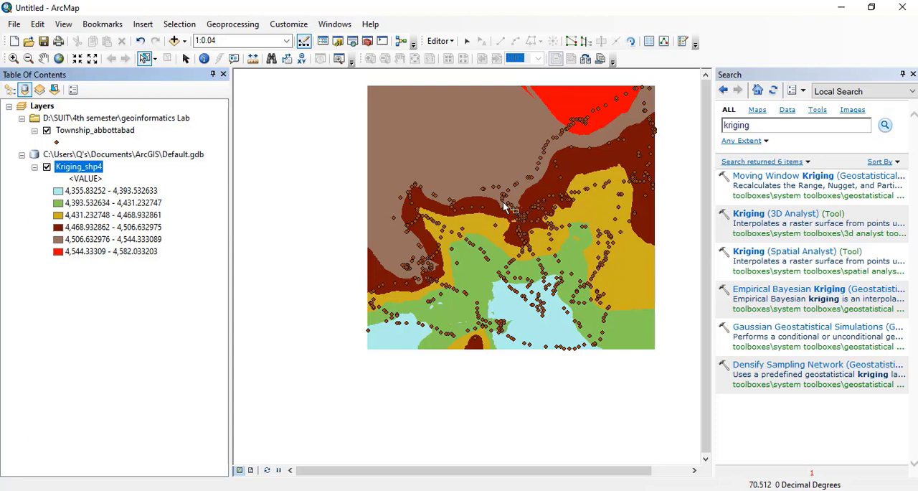
pyautogui.moveTo(495, 279)
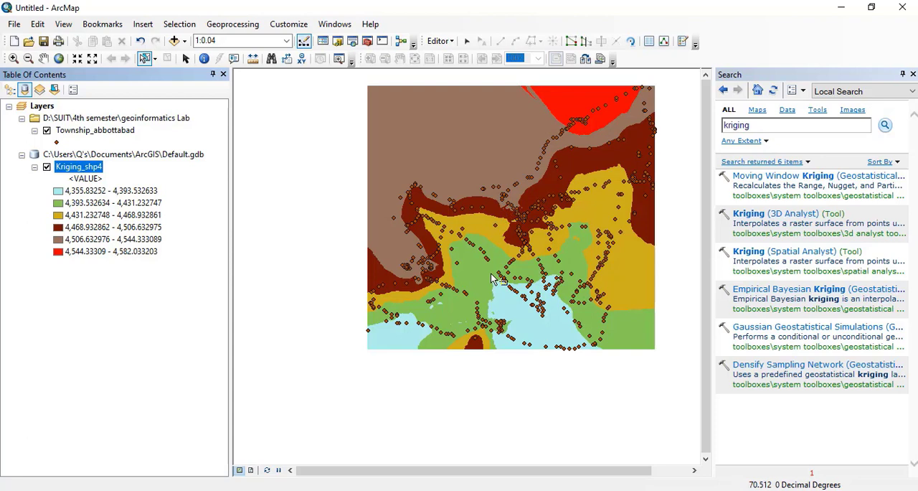
pyautogui.moveTo(436, 207)
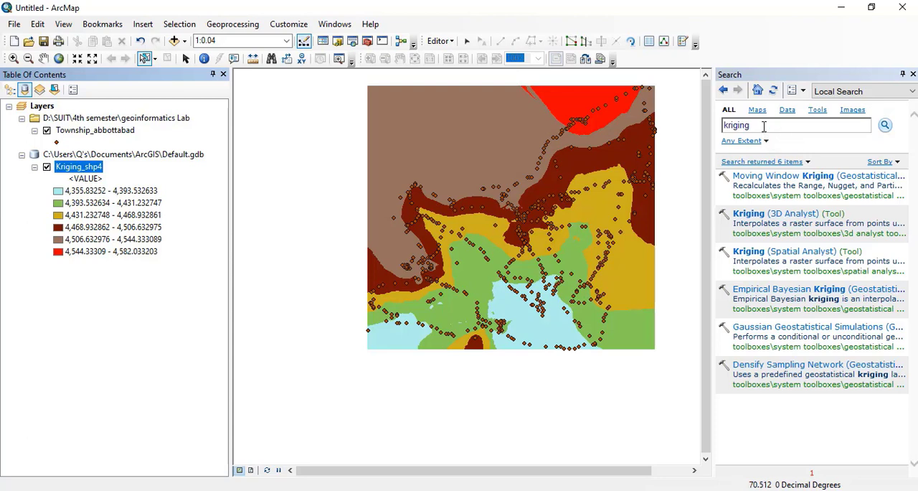
# Replace the search term with 'contour' to find the Contour tool
pyautogui.doubleClick(736, 125)
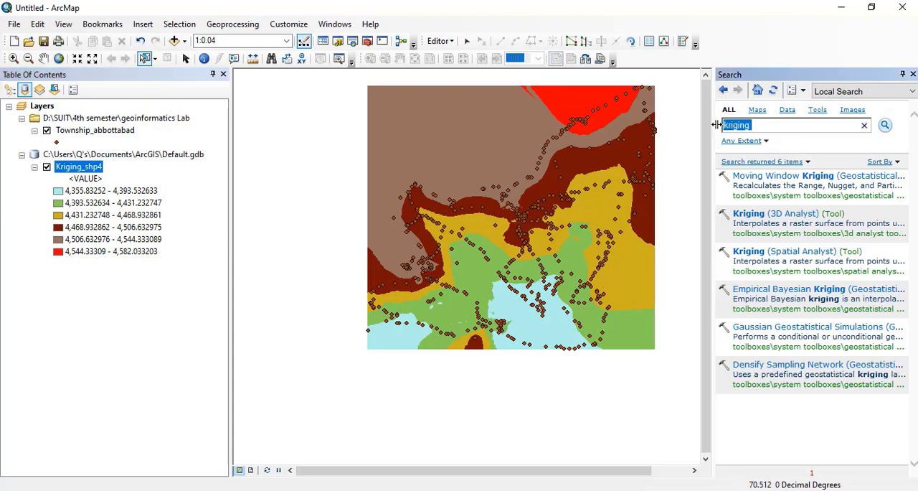
pyautogui.write('cou')
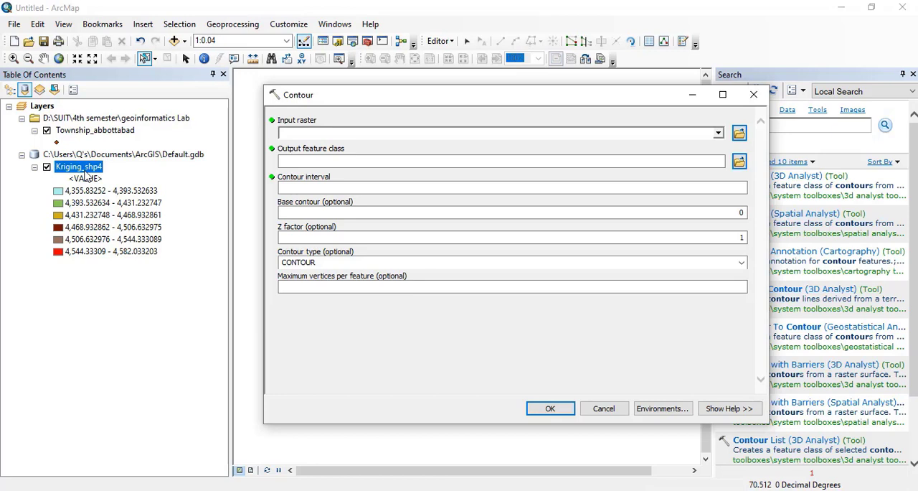
# Choose Kriging_shp4 as input raster and trim the output name to Contour
pyautogui.click(500, 133)
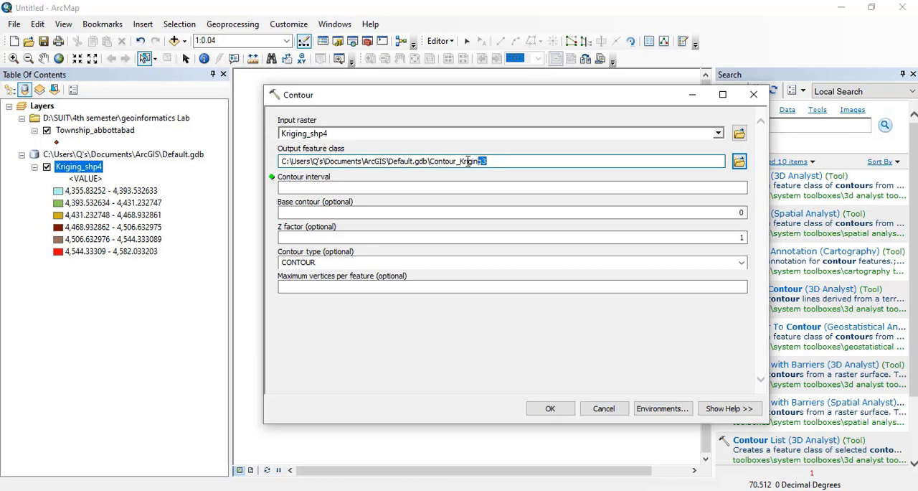
pyautogui.doubleClick(456, 161)
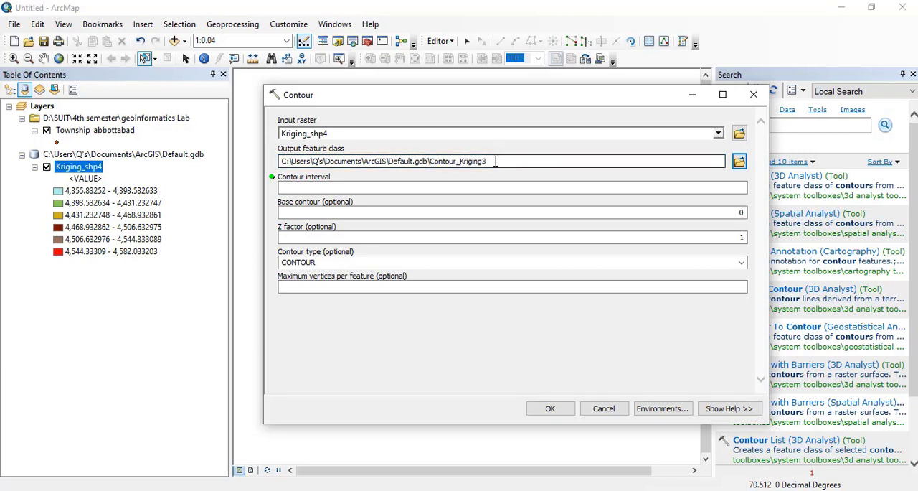
pyautogui.doubleClick(474, 160)
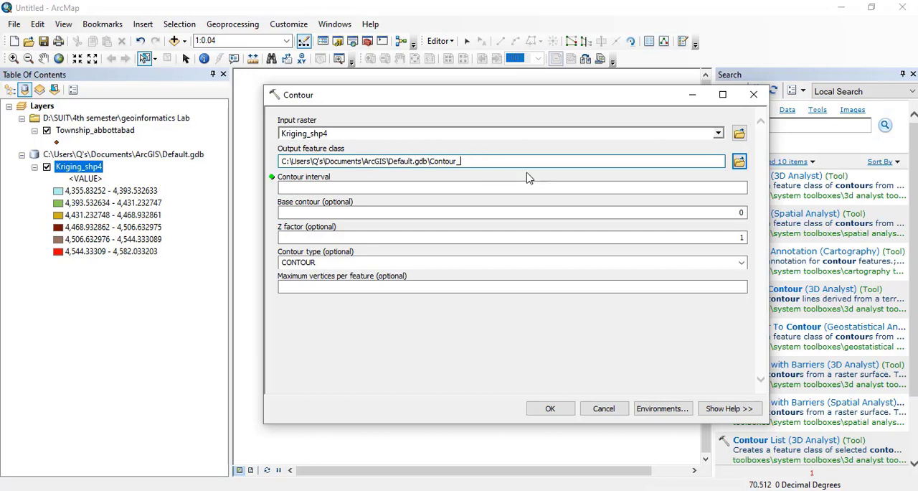
pyautogui.press('backspace')
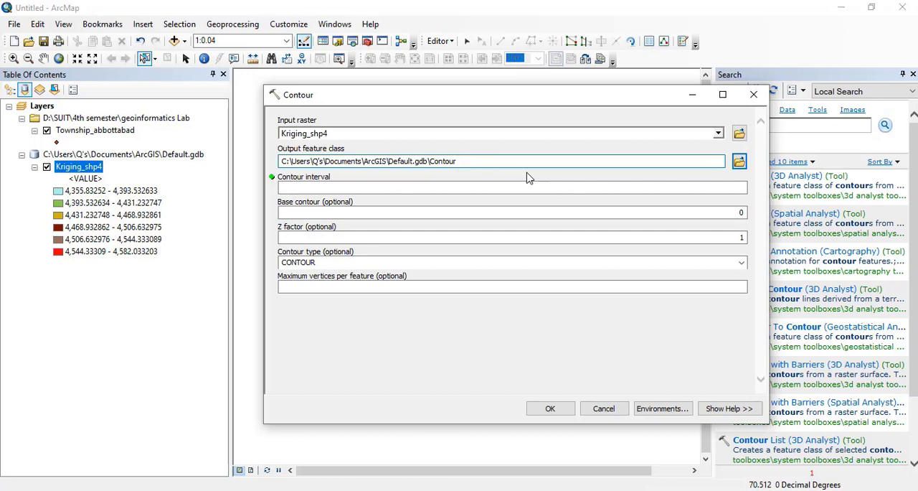
pyautogui.click(367, 186)
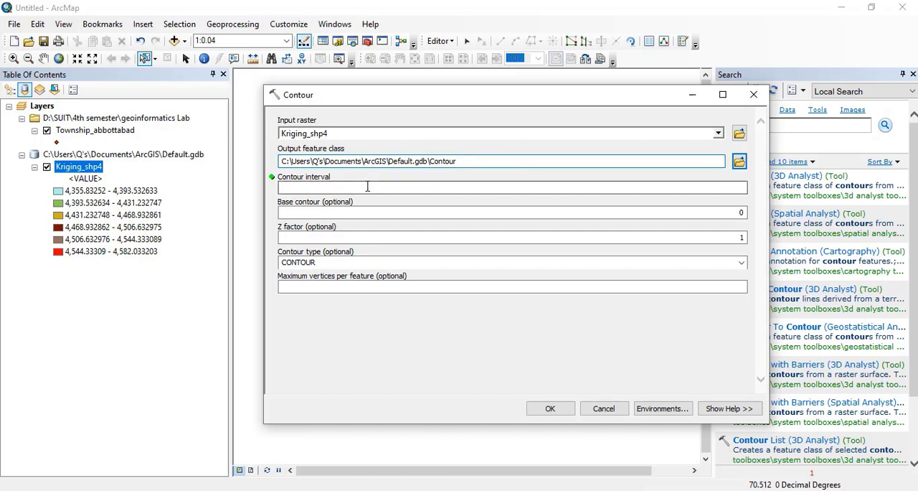
# Set the contour interval to 5, keep type CONTOUR, and run the tool
pyautogui.click(366, 186)
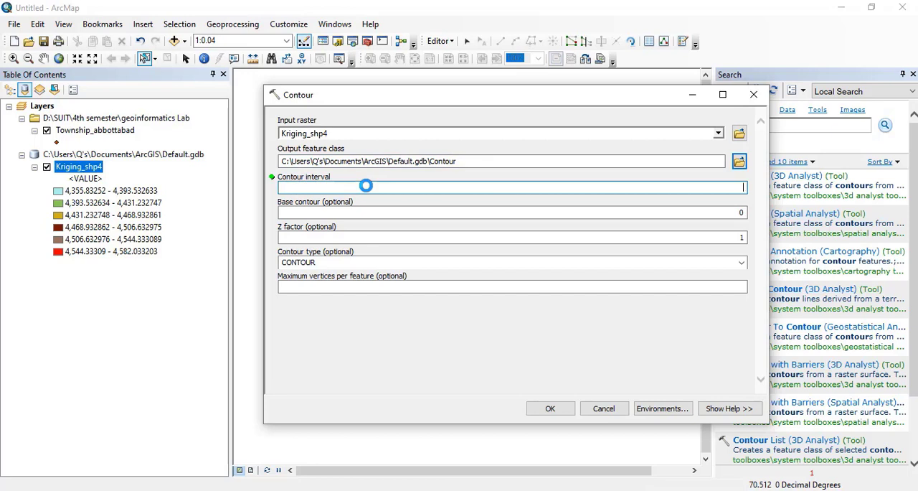
pyautogui.write('5')
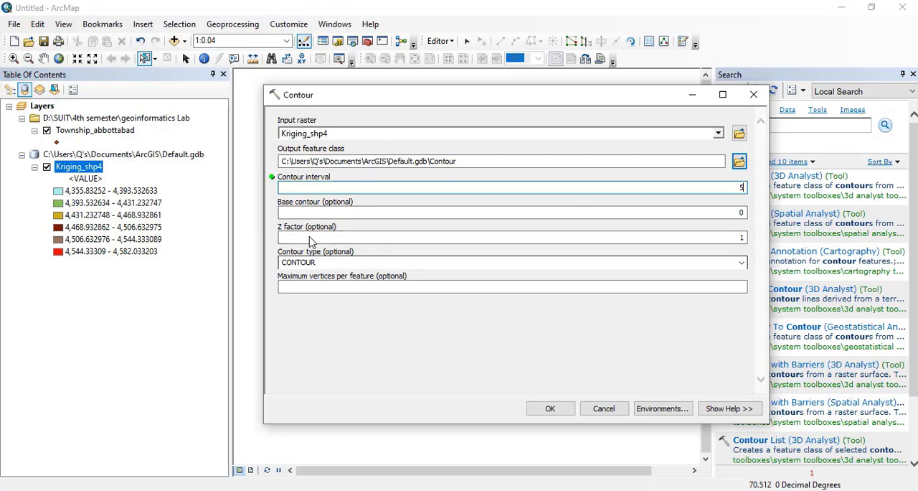
pyautogui.click(743, 261)
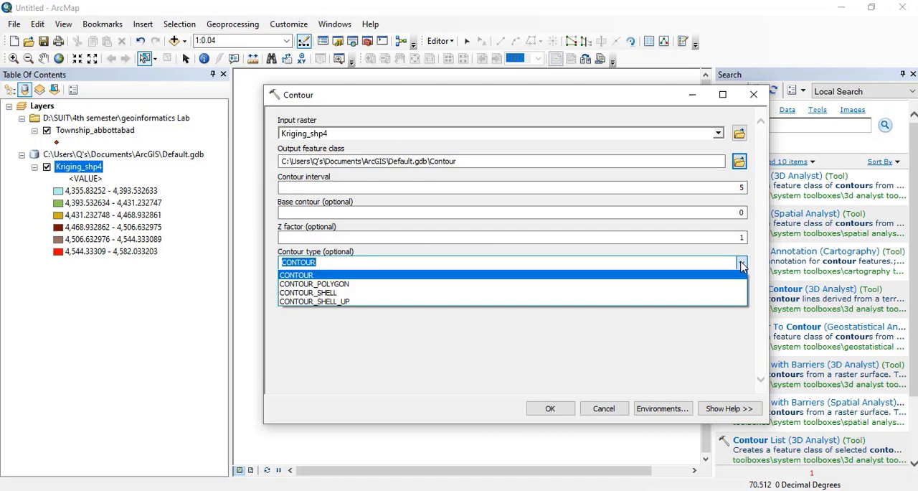
pyautogui.click(296, 261)
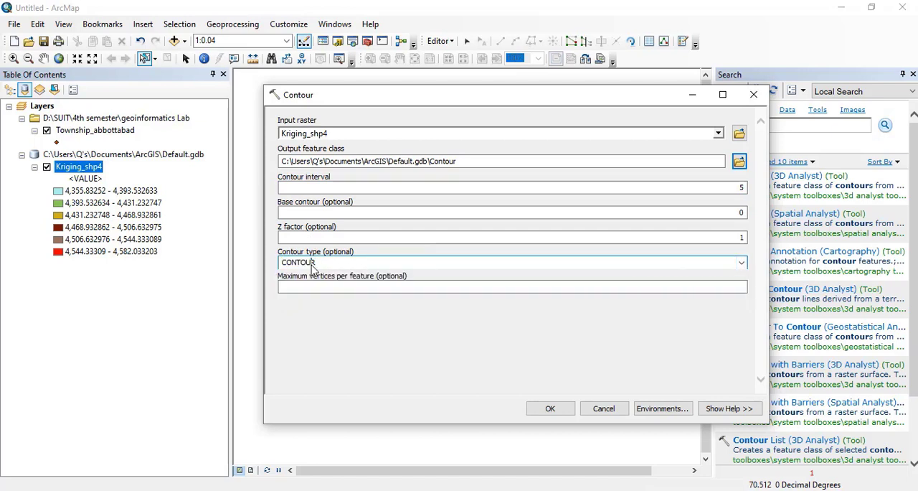
pyautogui.click(551, 407)
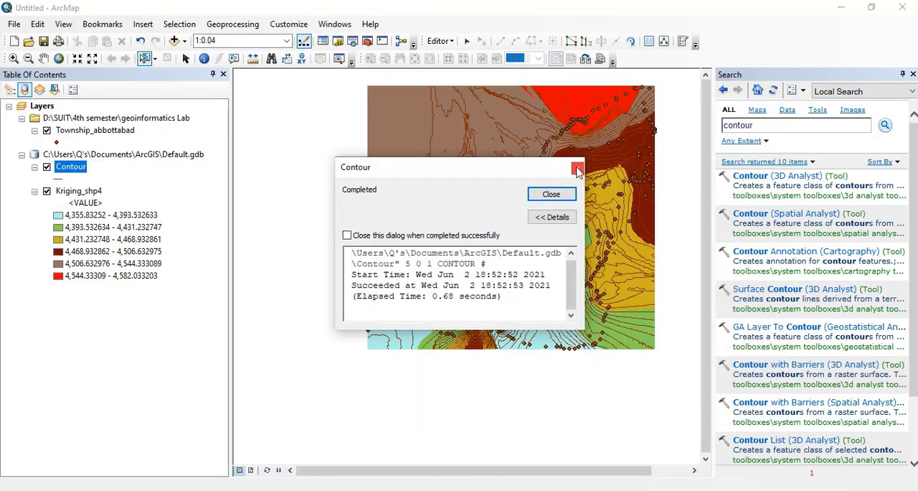
# Hide Kriging_shp4 and Township_abbottabad, move Contour to the top, and zoom to its extent
pyautogui.click(579, 168)
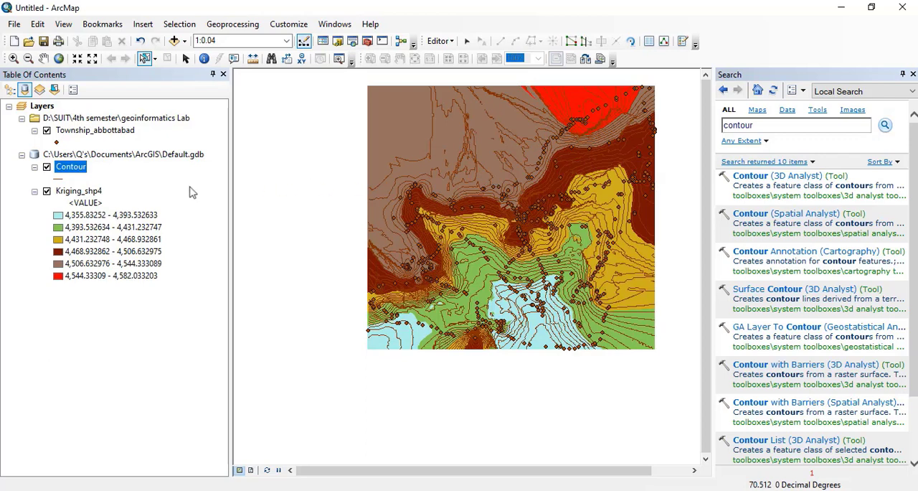
pyautogui.moveTo(51, 198)
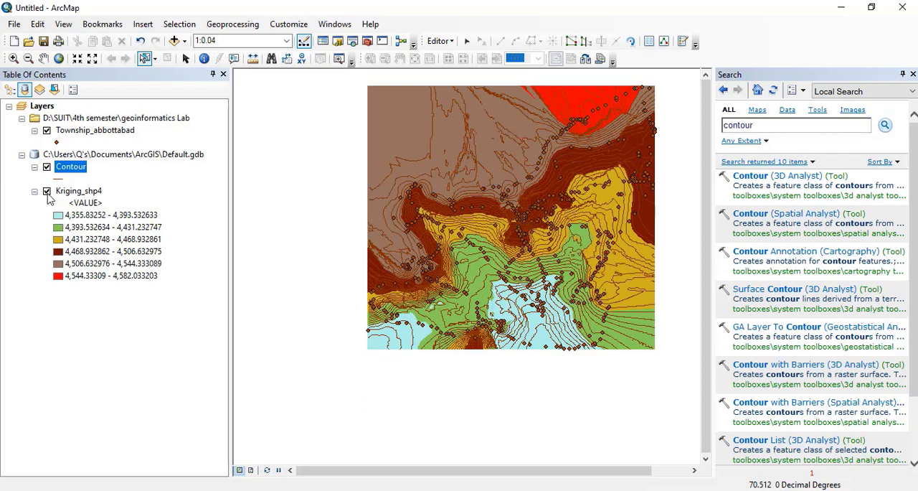
pyautogui.click(46, 190)
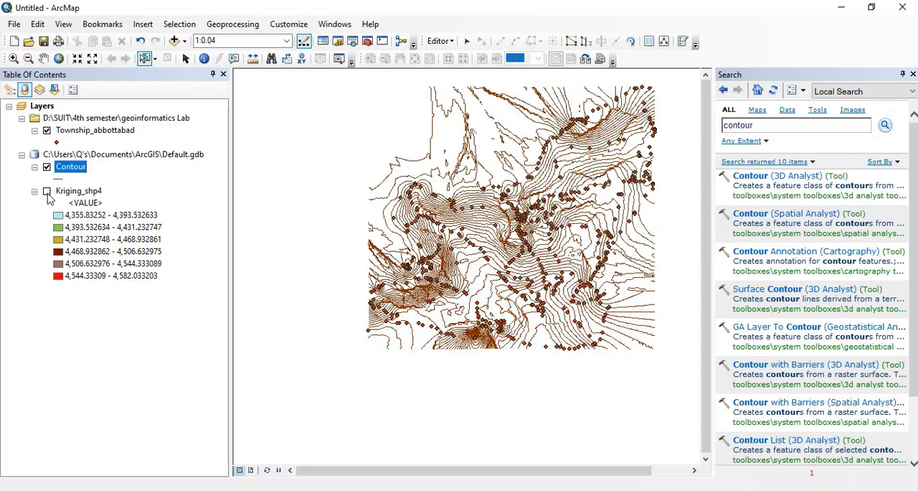
pyautogui.click(46, 130)
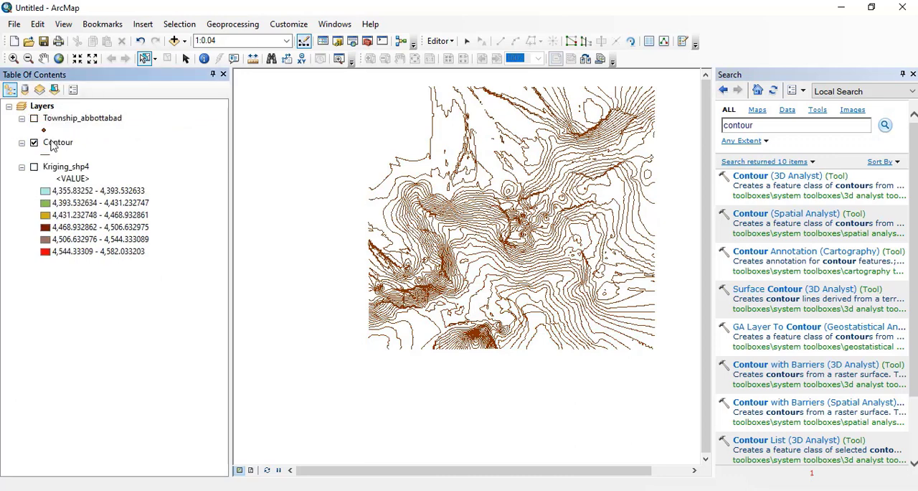
pyautogui.moveTo(58, 142); pyautogui.dragTo(57, 117)
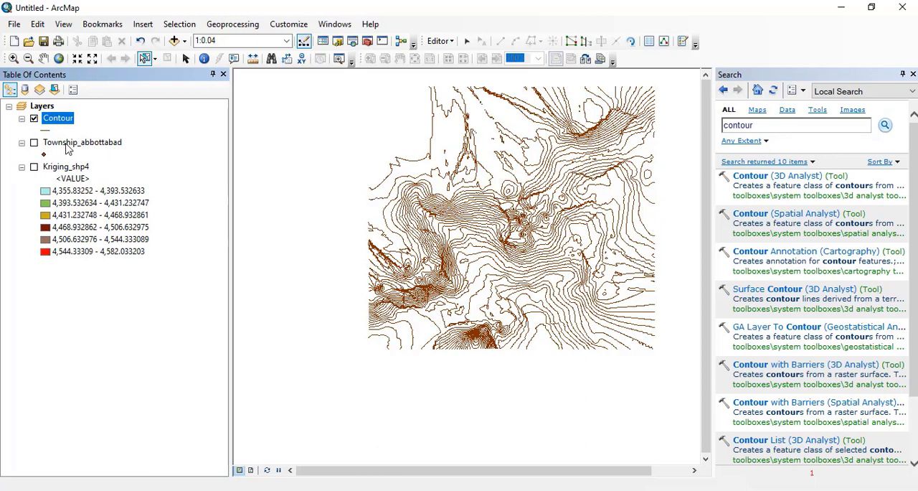
pyautogui.rightClick(58, 117)
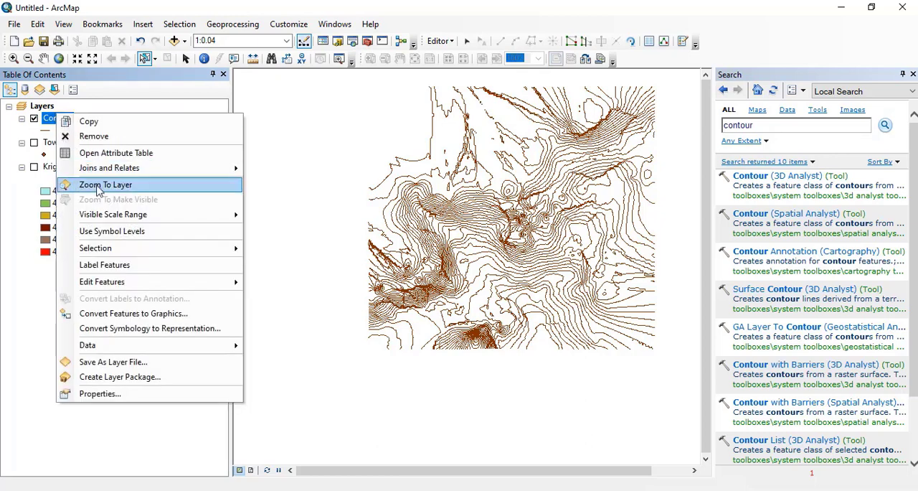
pyautogui.click(106, 184)
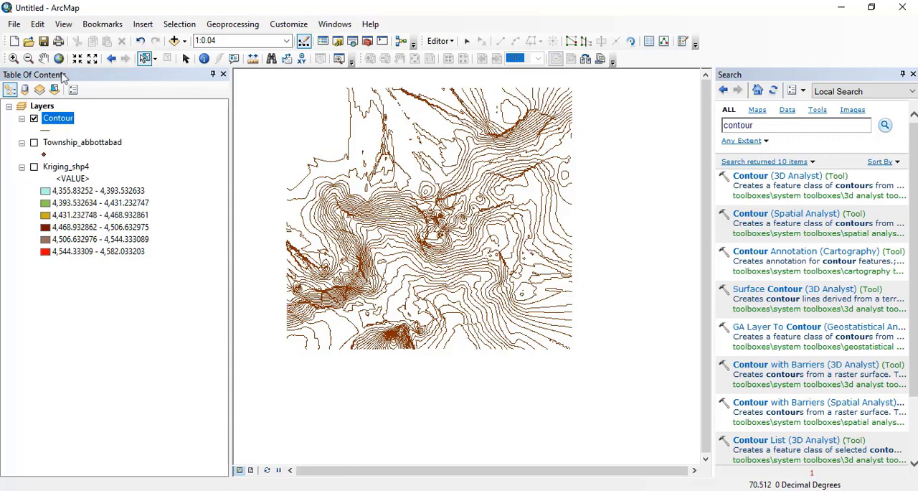
# Label the Contour layer's lines with elevation values from the Contour field
pyautogui.rightClick(57, 117)
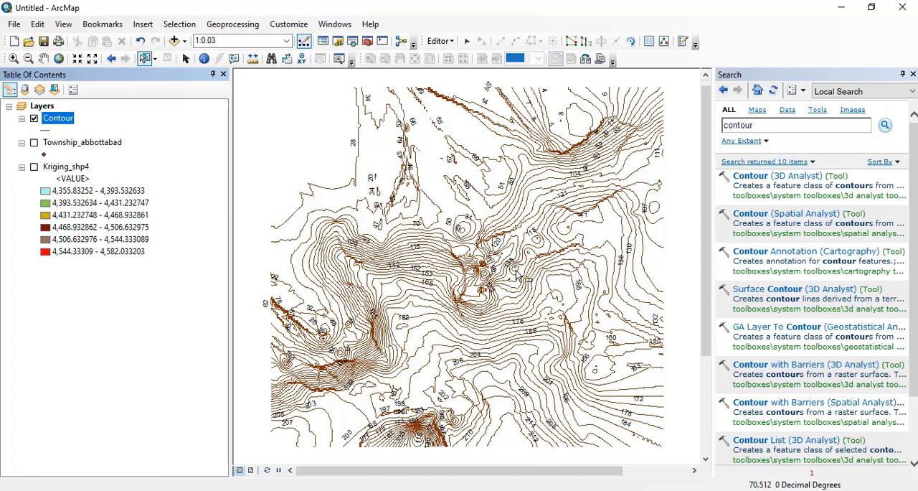
pyautogui.moveTo(361, 159)
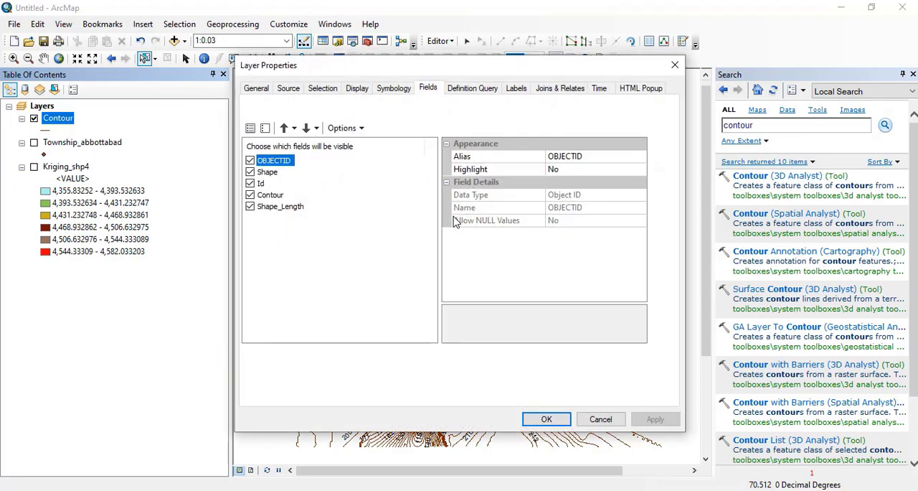
pyautogui.moveTo(452, 122)
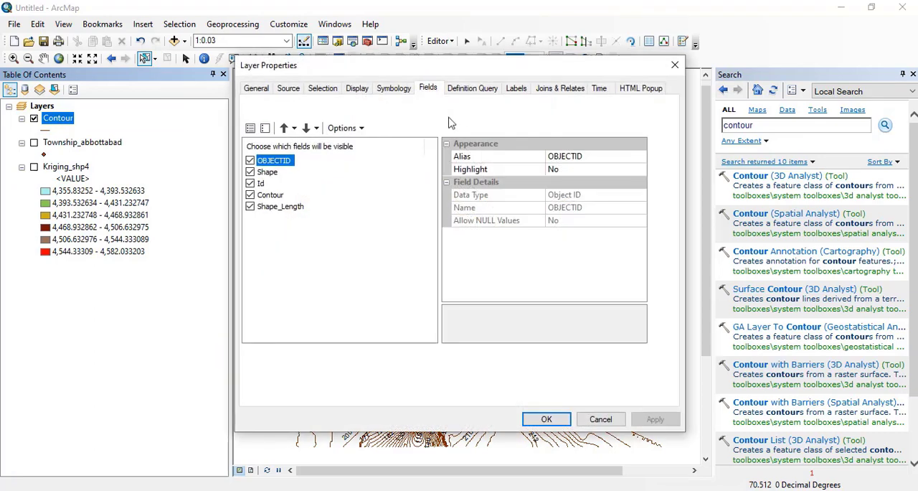
pyautogui.click(517, 88)
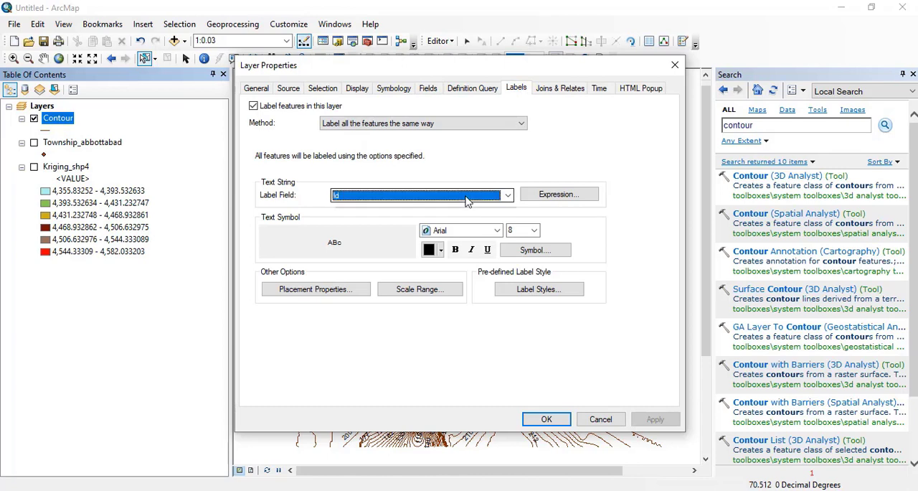
pyautogui.click(508, 195)
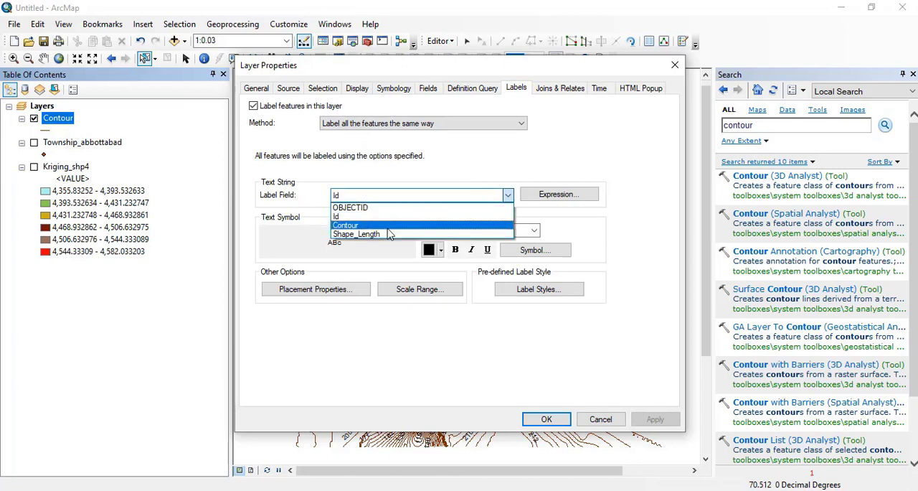
pyautogui.click(346, 224)
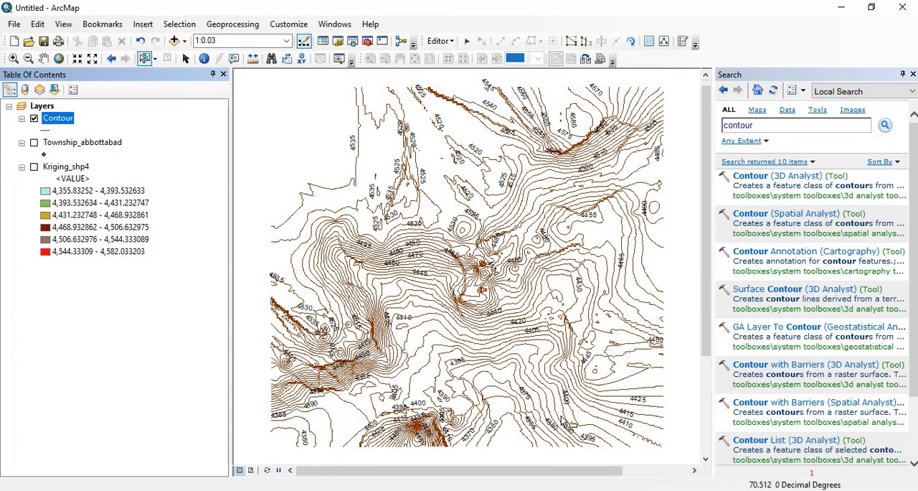
pyautogui.moveTo(502, 178)
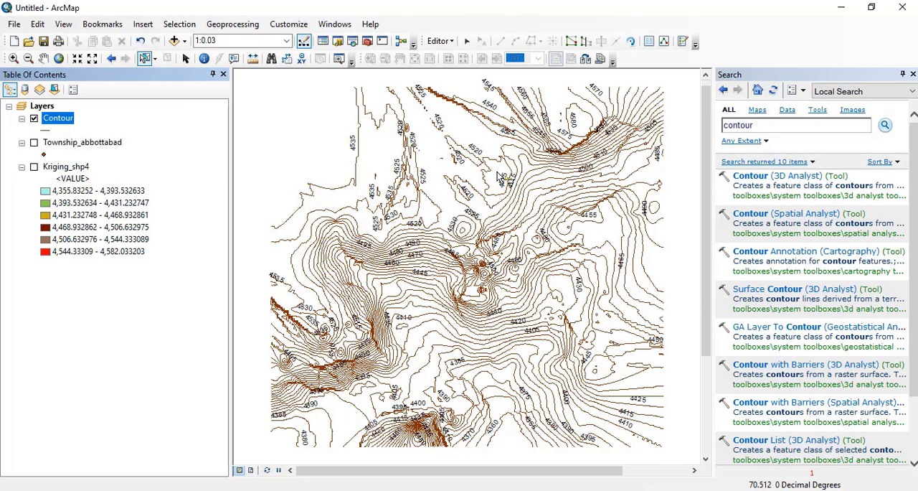
pyautogui.moveTo(508, 356)
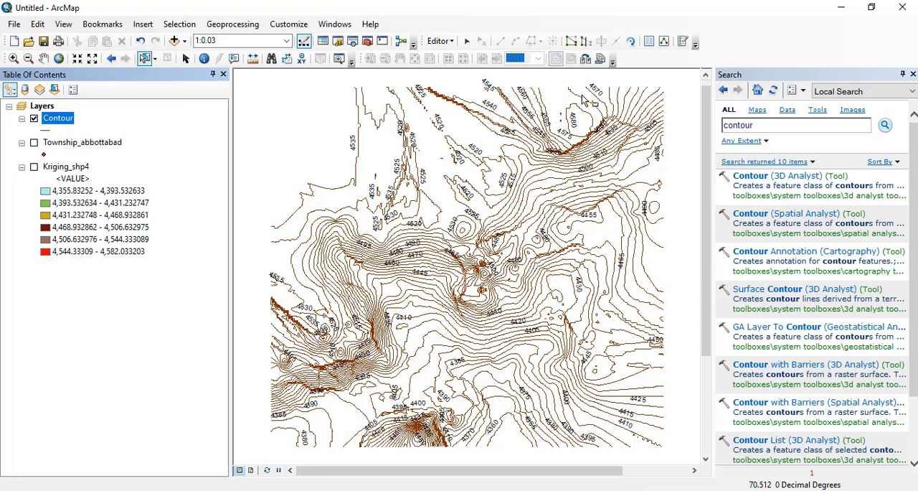
pyautogui.moveTo(521, 378)
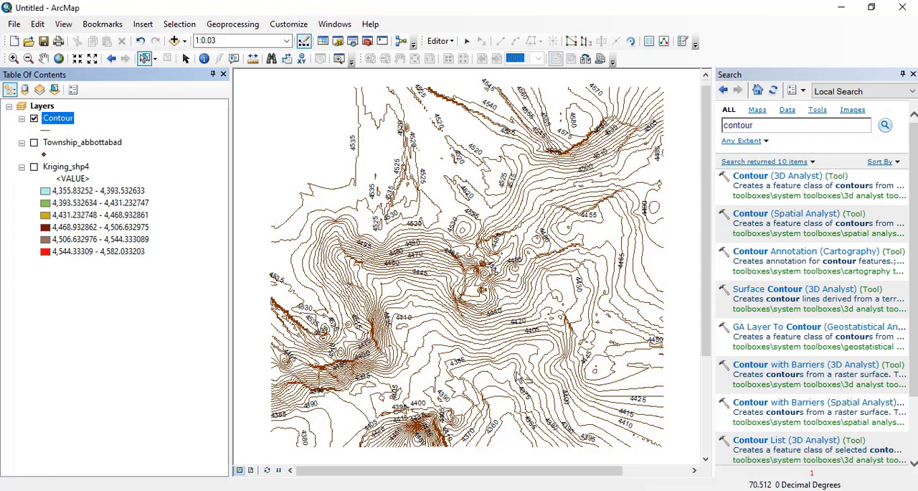
pyautogui.moveTo(577, 122)
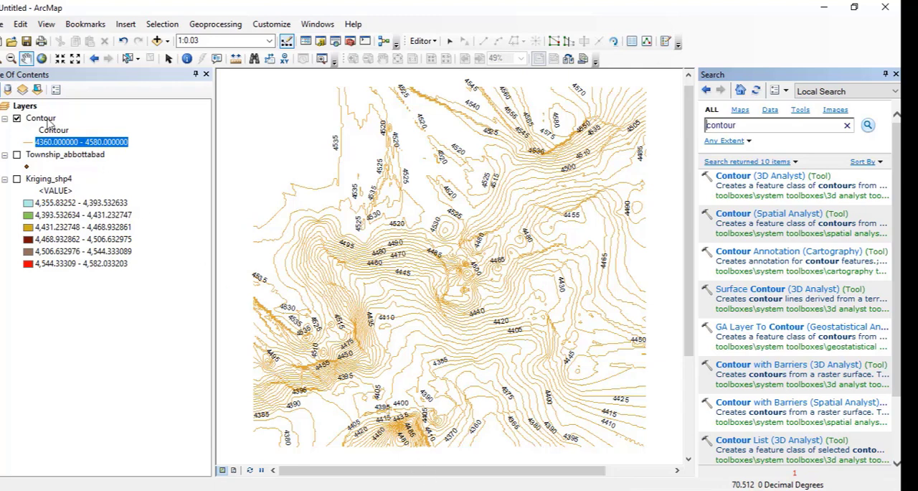
# Symbolize Contour by graduated colours in five elevation classes from 4360 to 4580 and apply
pyautogui.rightClick(40, 118)
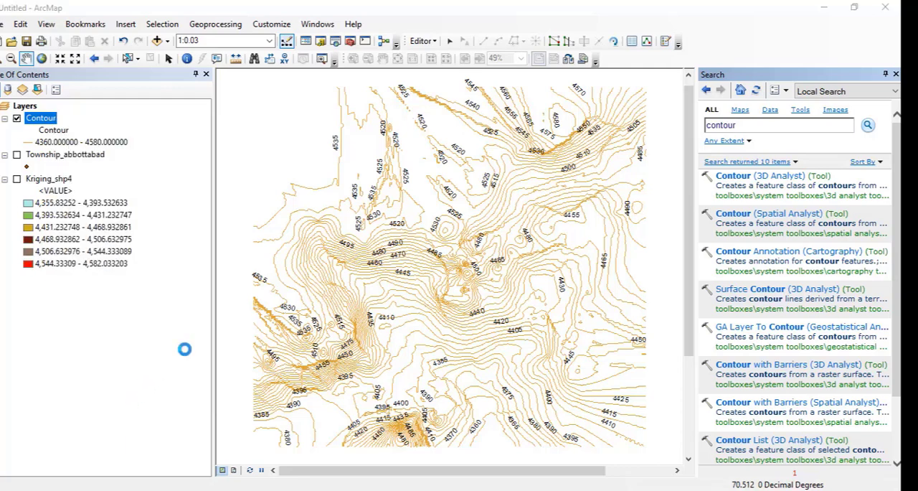
pyautogui.doubleClick(40, 118)
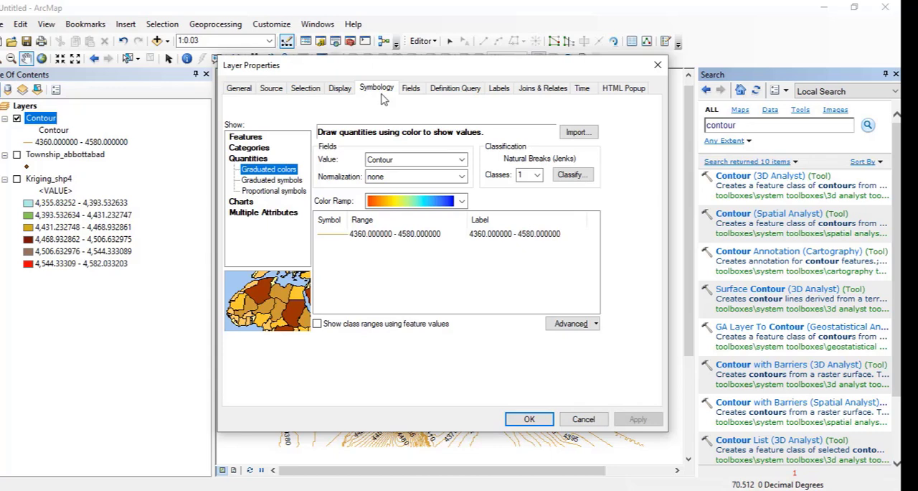
pyautogui.moveTo(250, 209)
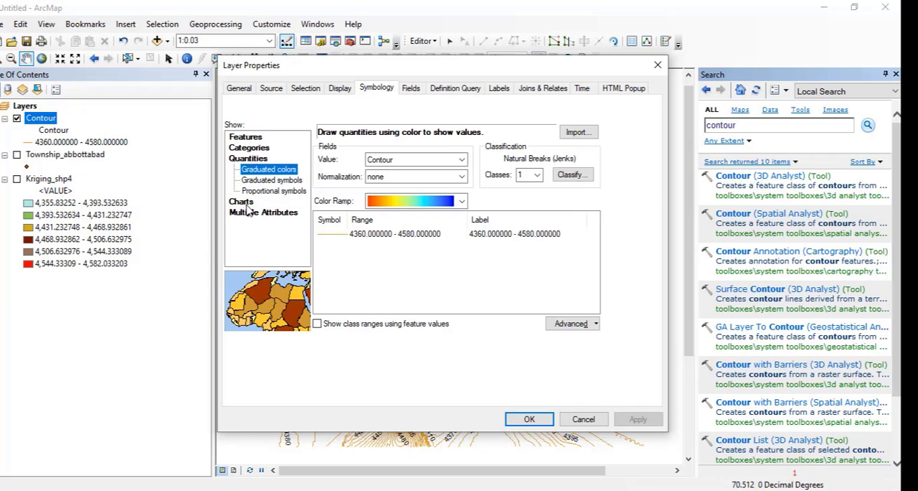
pyautogui.moveTo(250, 210)
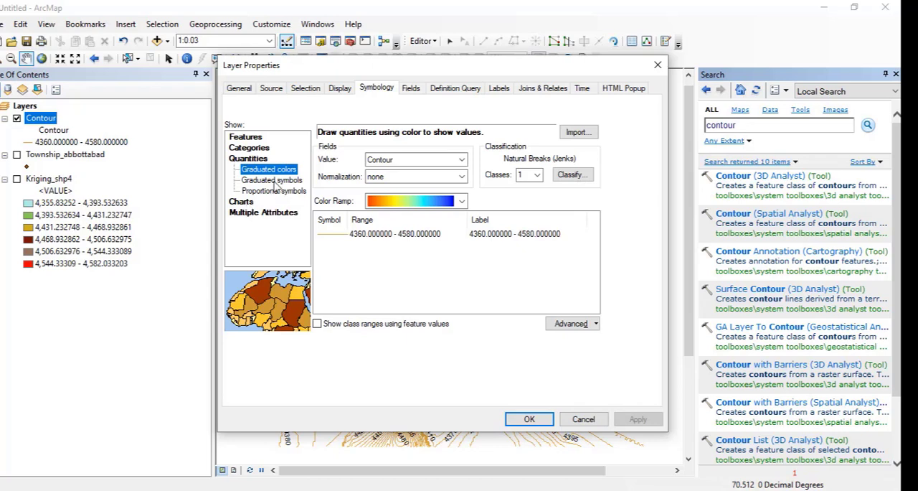
pyautogui.click(271, 189)
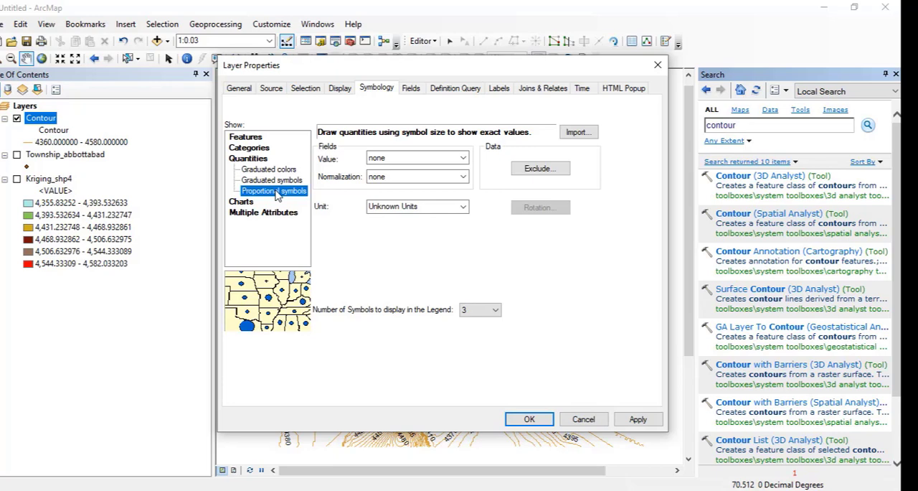
pyautogui.click(269, 169)
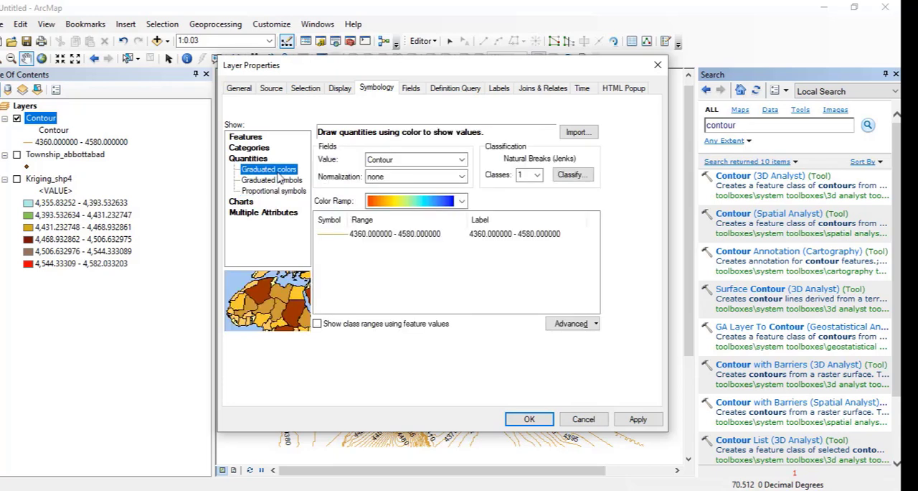
pyautogui.click(462, 159)
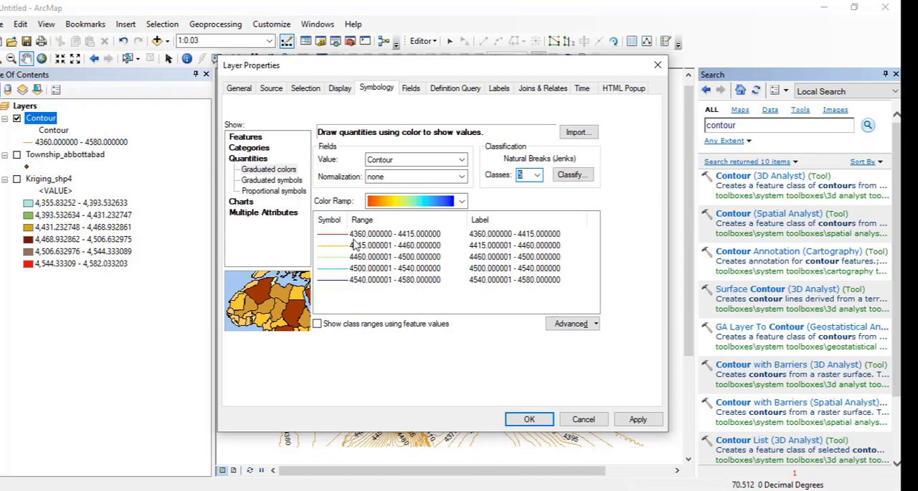
pyautogui.moveTo(413, 293)
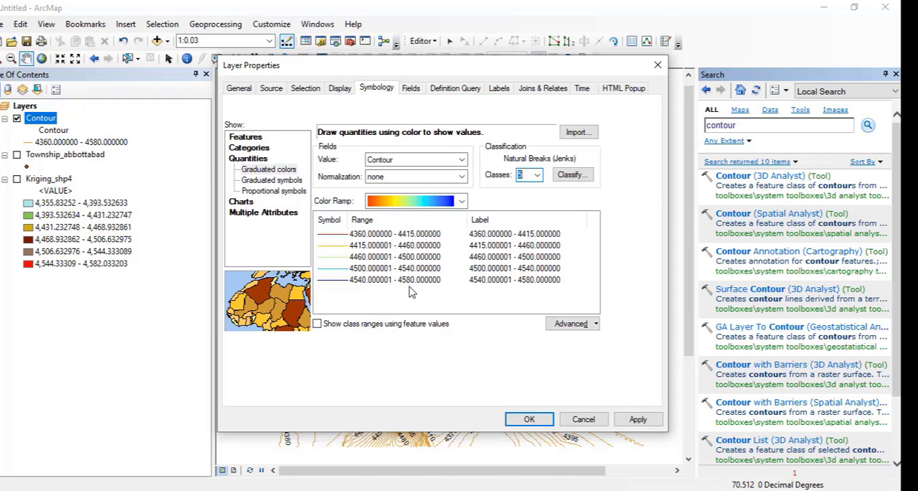
pyautogui.moveTo(413, 279)
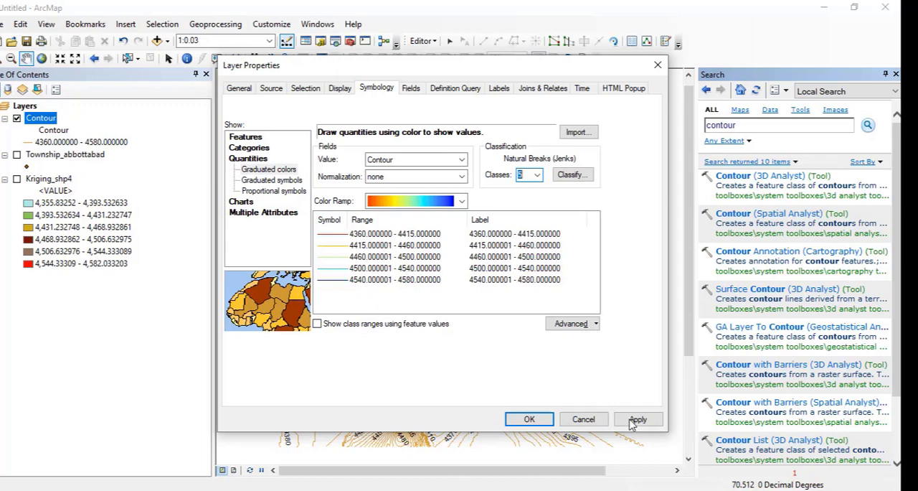
pyautogui.click(637, 419)
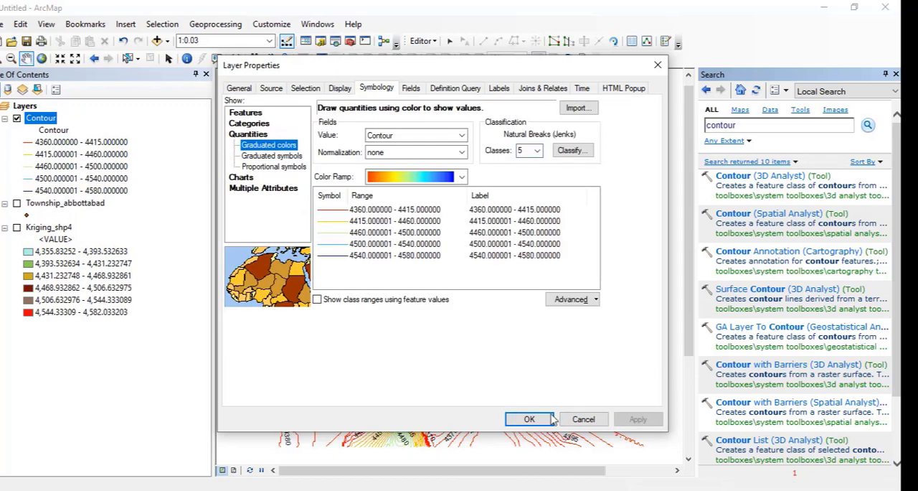
# Close Layer Properties and switch the coloured contour map to Layout View
pyautogui.click(529, 419)
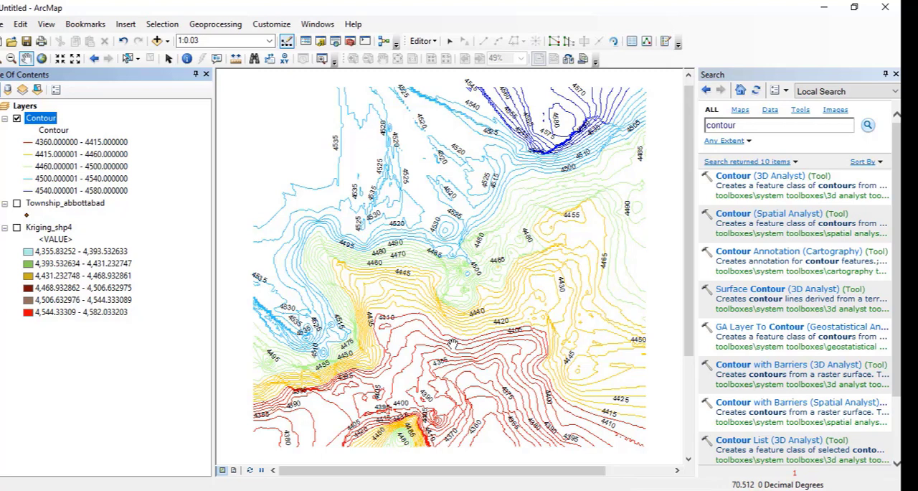
pyautogui.moveTo(232, 470)
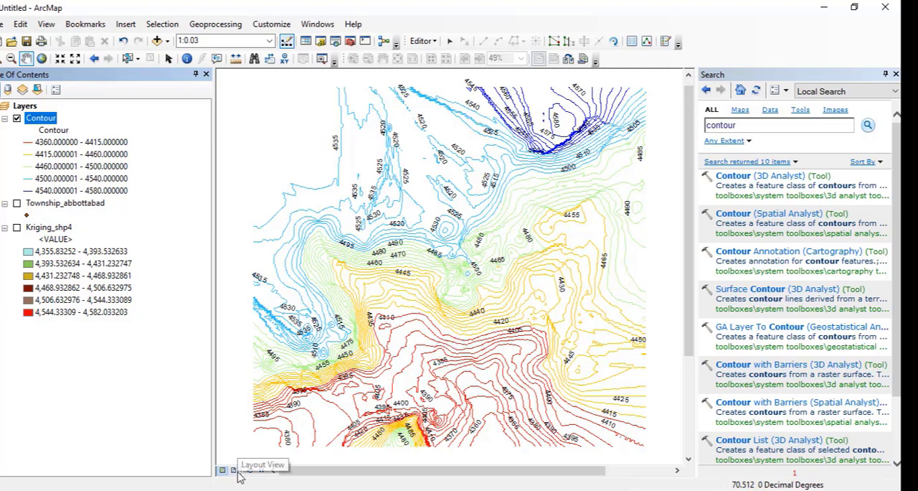
pyautogui.click(233, 471)
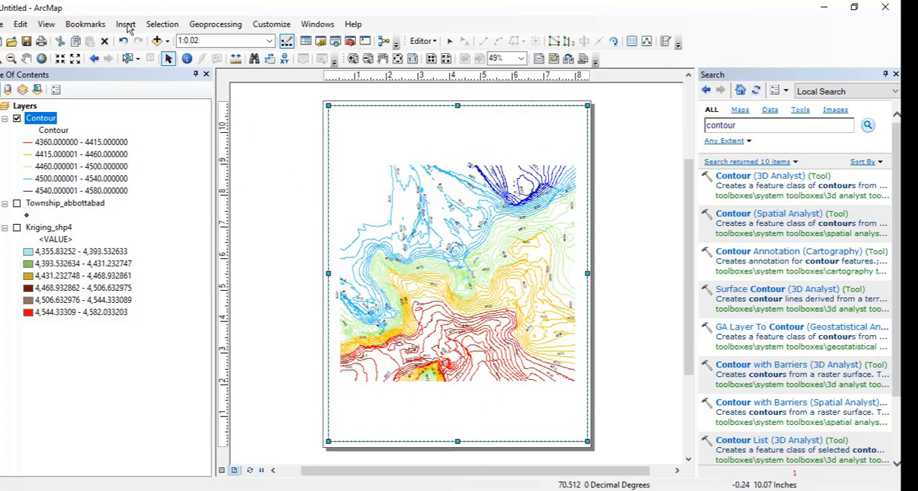
pyautogui.moveTo(125, 23)
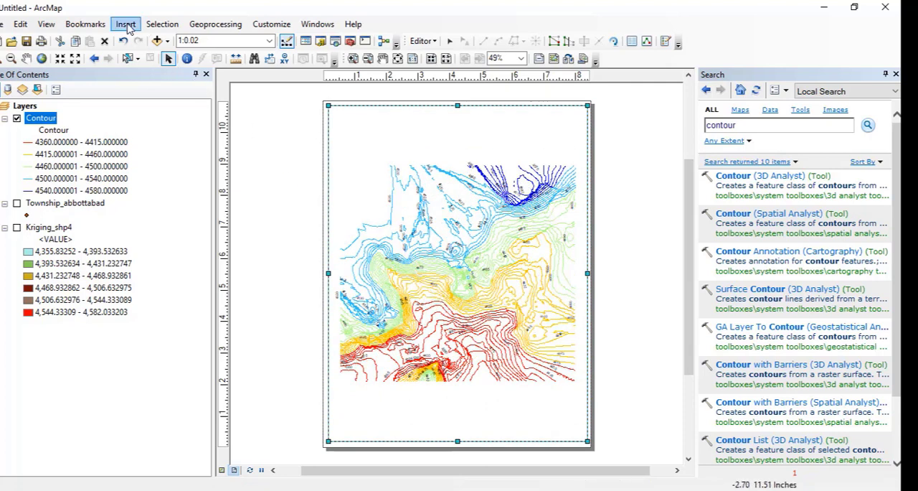
# Add the page title 'Contour Map of Abotabad' above the map
pyautogui.click(124, 23)
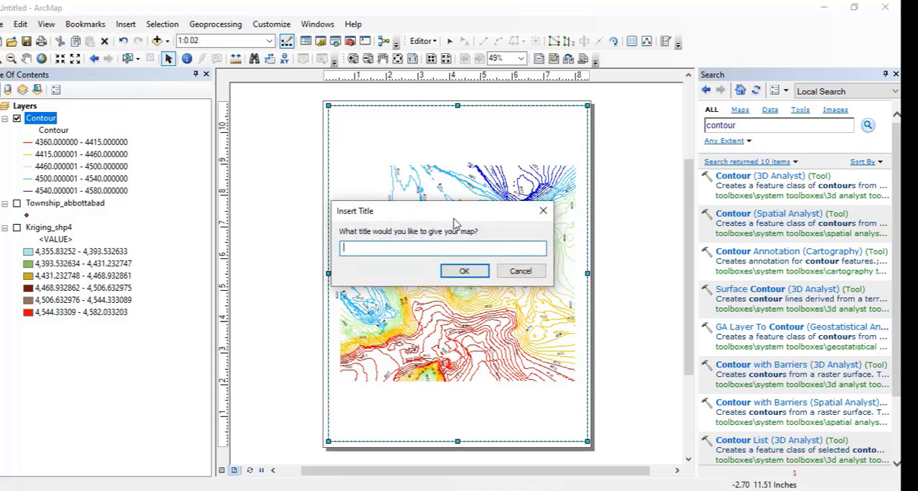
pyautogui.write('Contour Map of')
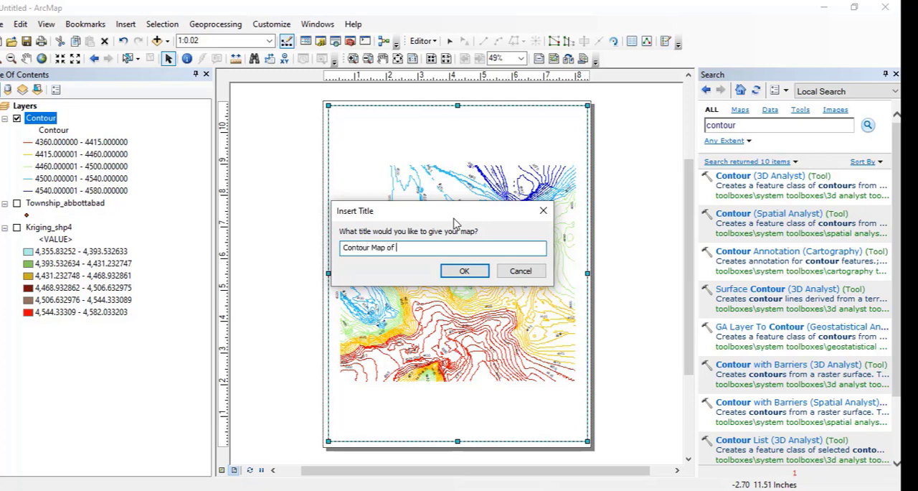
pyautogui.write('Abo')
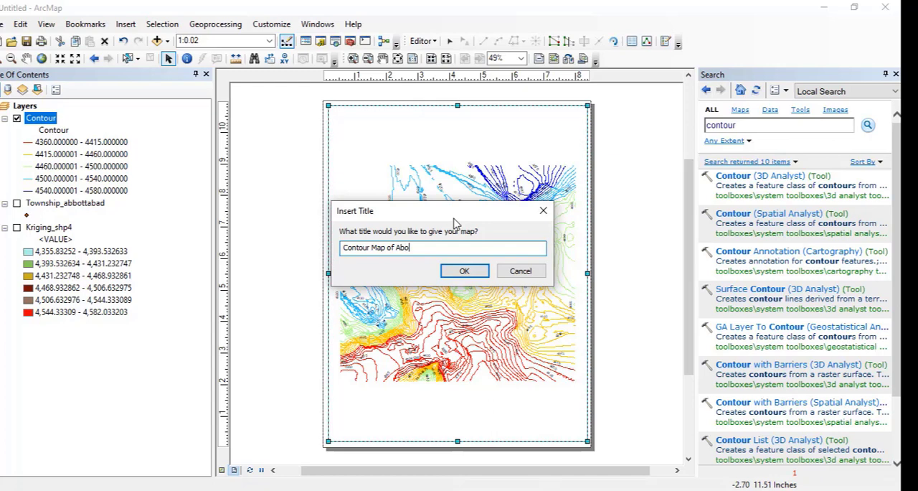
pyautogui.write('tabad')
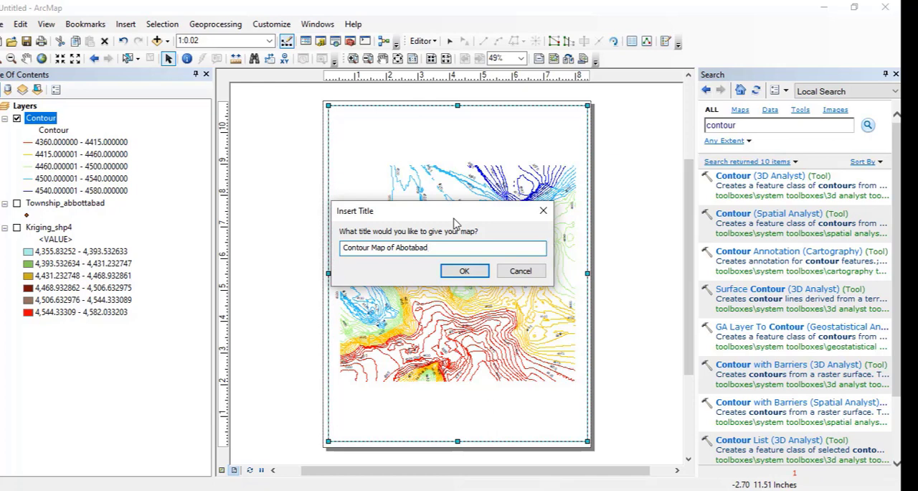
pyautogui.click(465, 270)
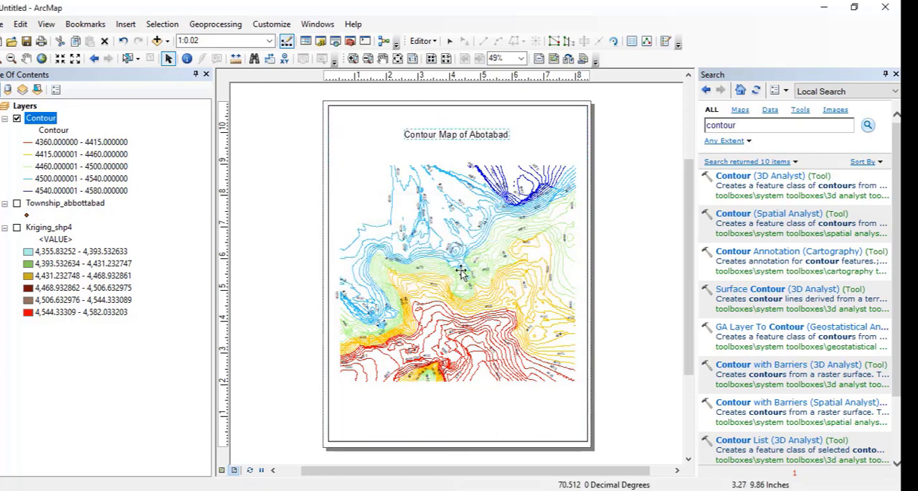
pyautogui.moveTo(459, 280)
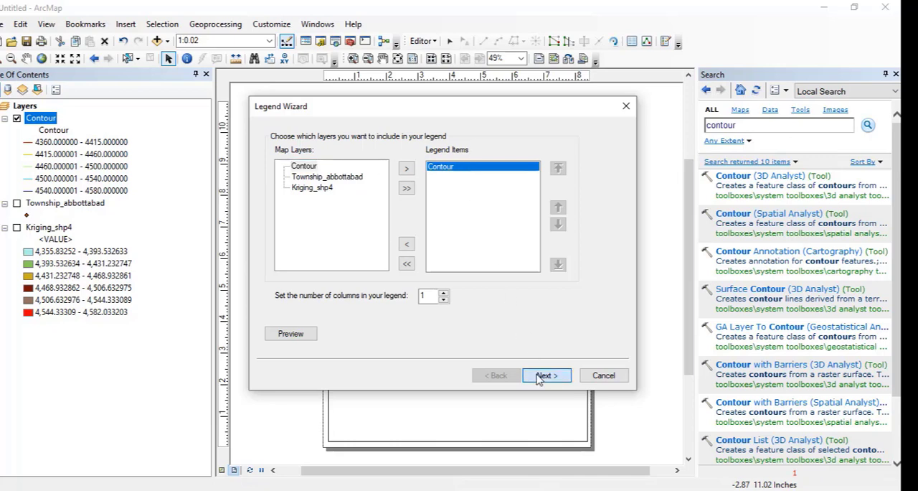
# Finish the Legend Wizard with a coloured title, placing the five-class Contour legend below the map
pyautogui.click(545, 375)
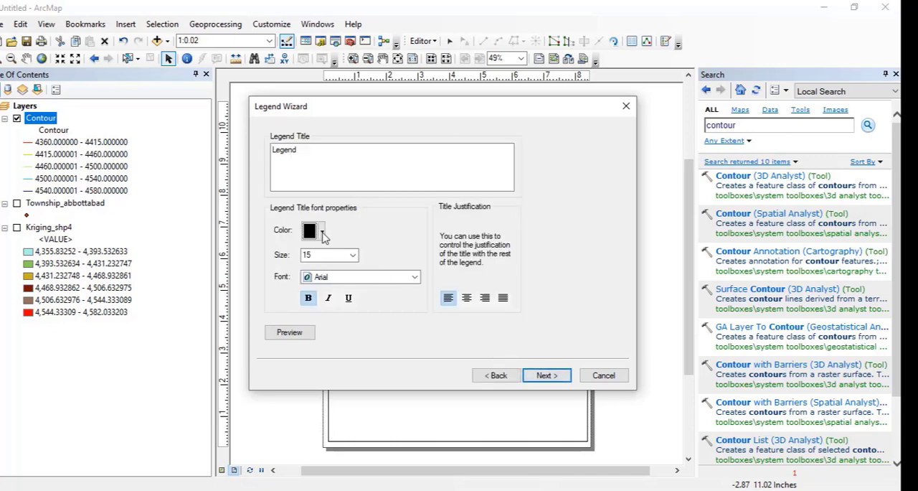
pyautogui.click(321, 229)
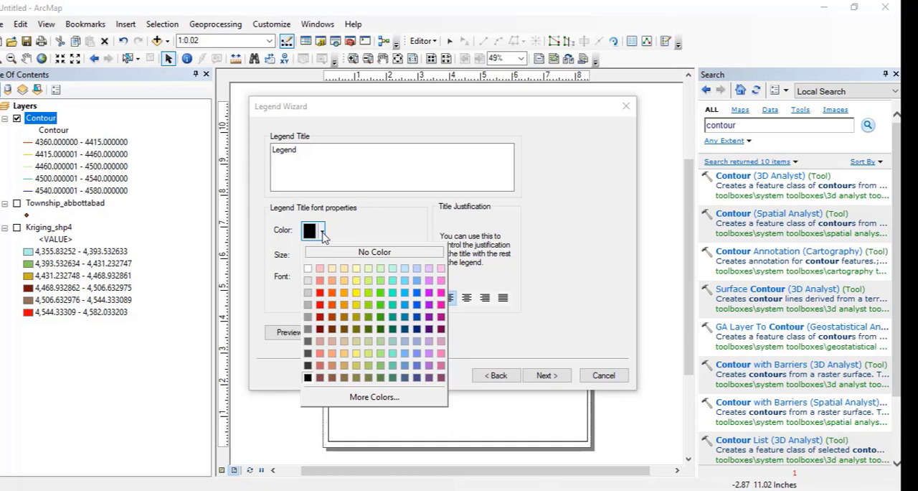
pyautogui.click(309, 229)
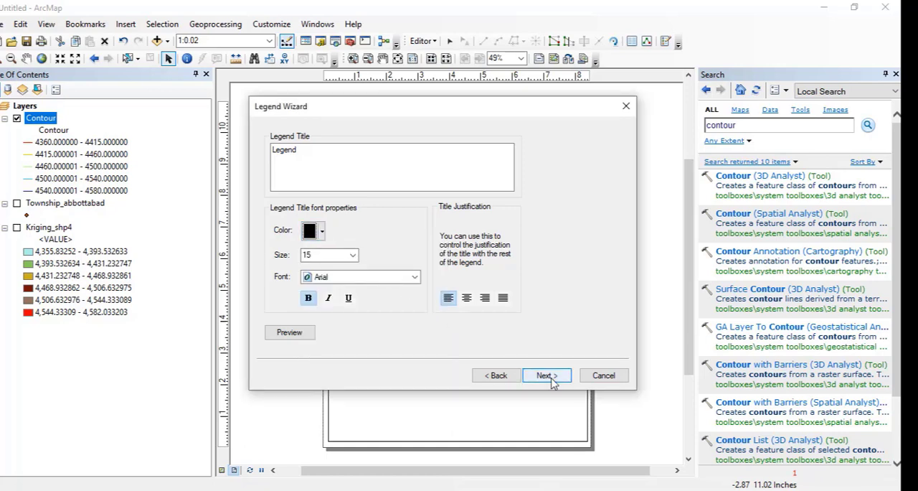
pyautogui.click(547, 375)
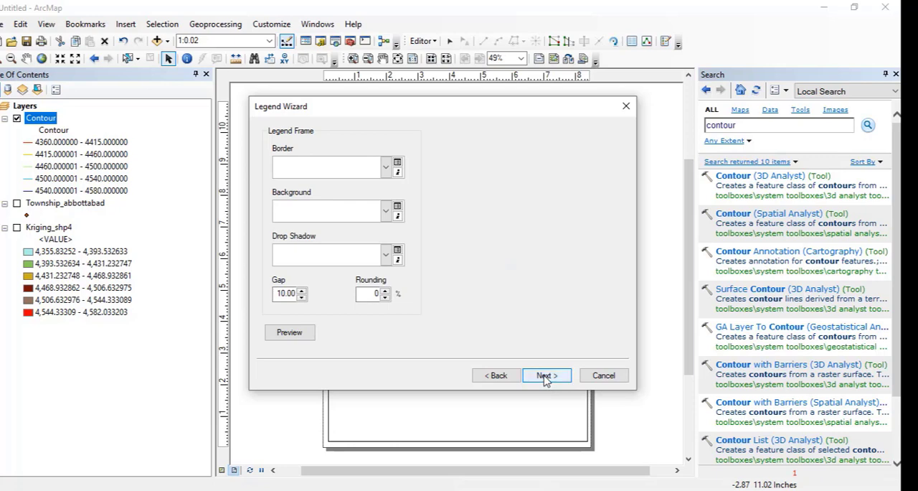
pyautogui.click(545, 376)
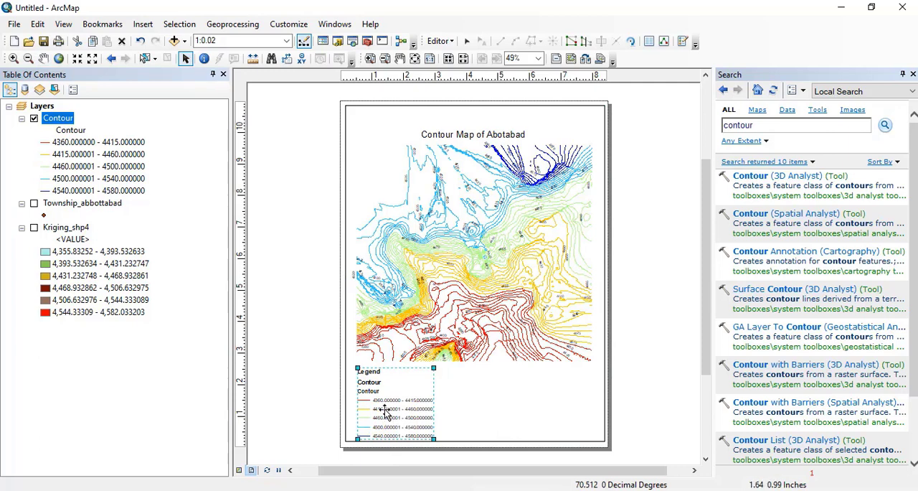
# Rename the legend heading to 'Elevation (ft)' and clear the Contour layer name
pyautogui.click(70, 130)
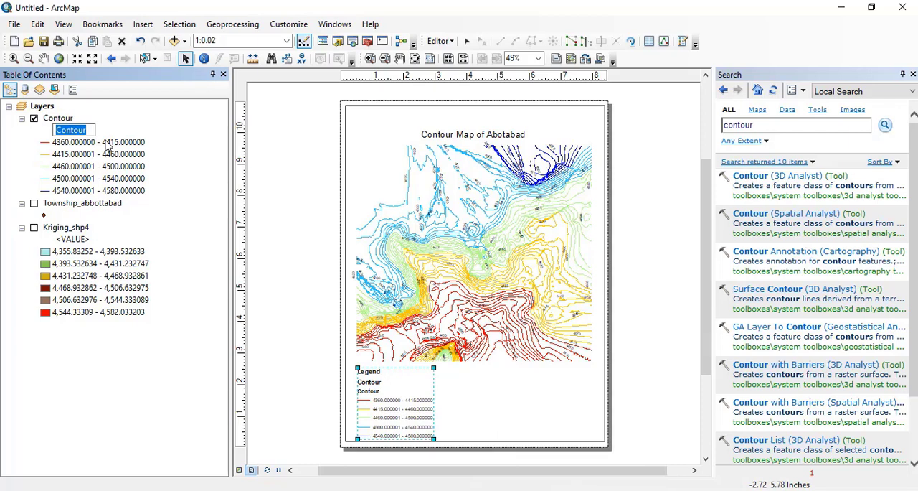
pyautogui.write('Elevation (ft')
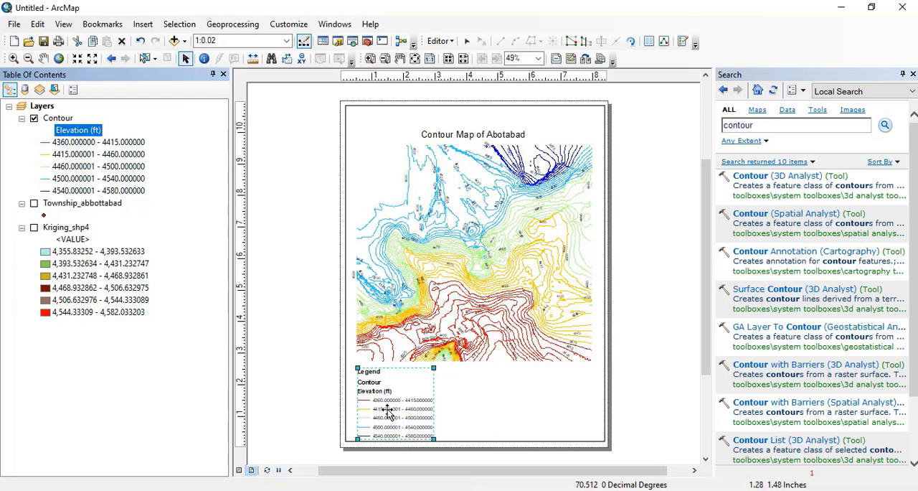
pyautogui.moveTo(389, 413)
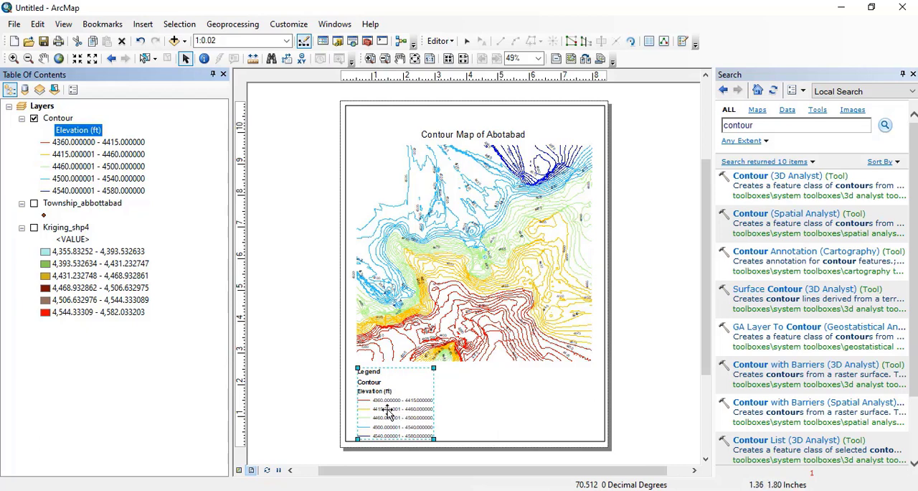
pyautogui.click(57, 118)
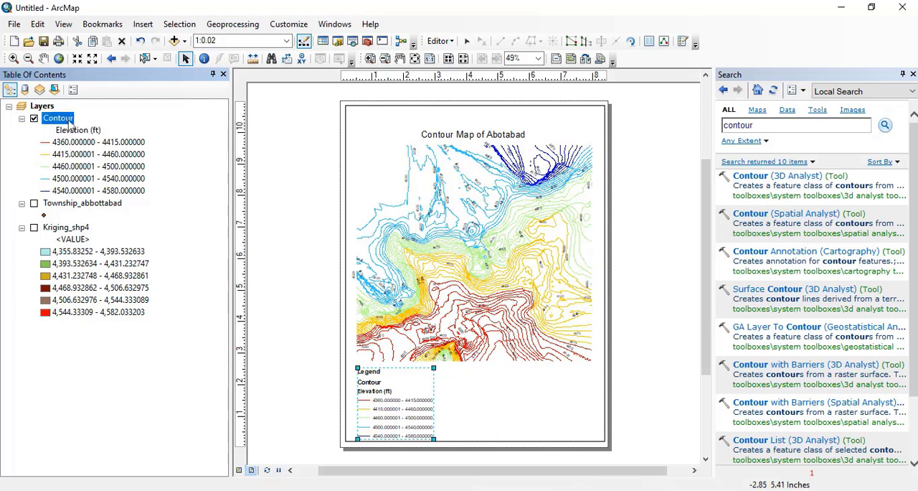
pyautogui.doubleClick(57, 117)
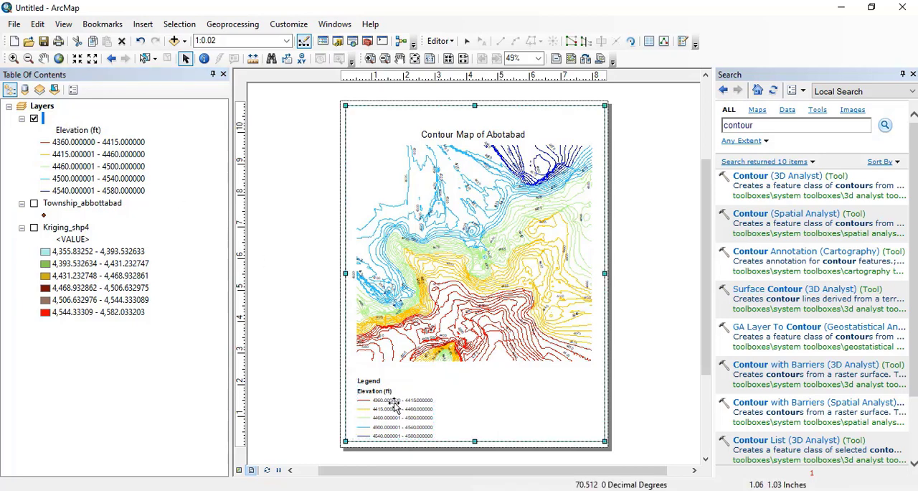
pyautogui.moveTo(393, 409)
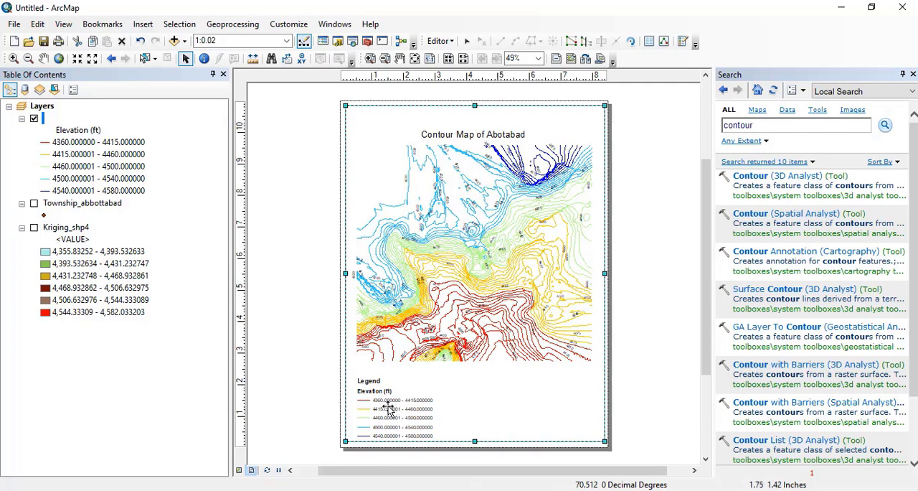
# Insert the default ESRI North 1 north arrow onto the layout page
pyautogui.click(143, 23)
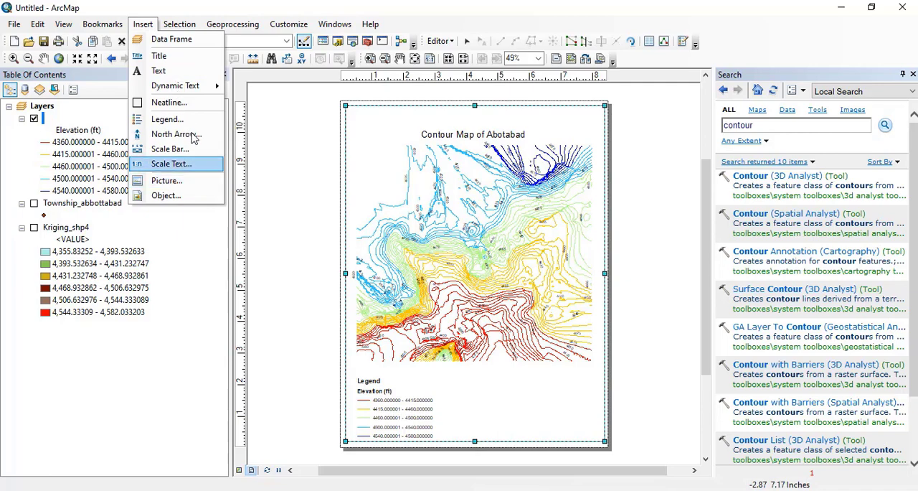
pyautogui.click(174, 135)
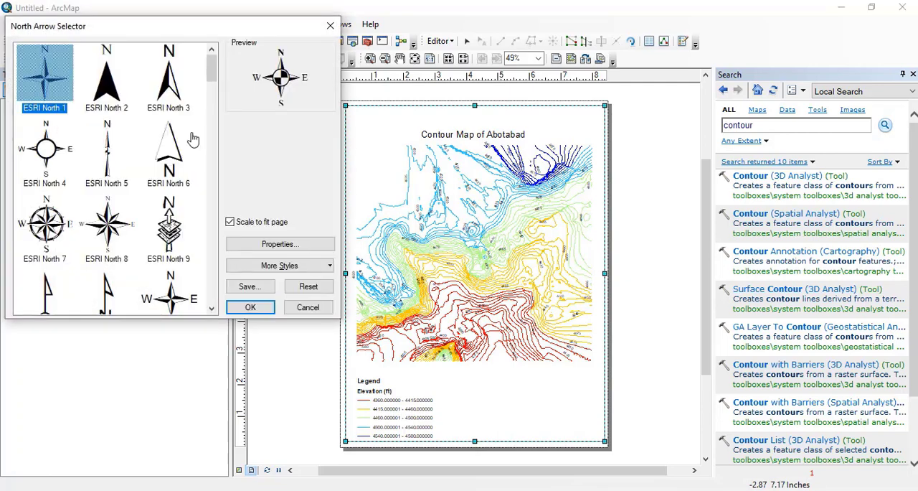
pyautogui.click(249, 307)
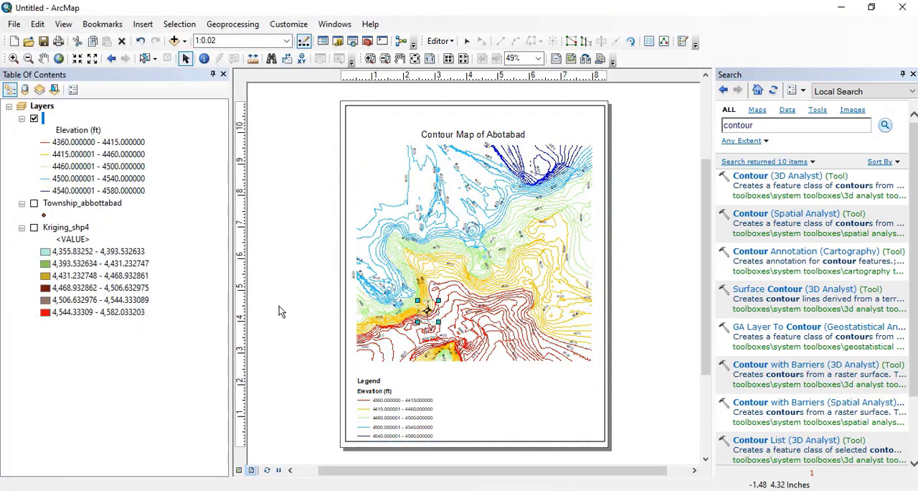